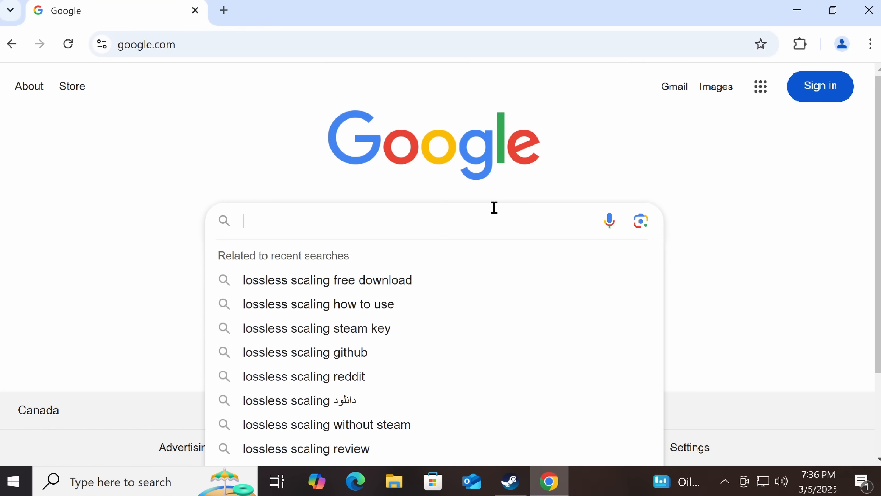
{"action": "mouse_move", "coordinate": [117, 165]}
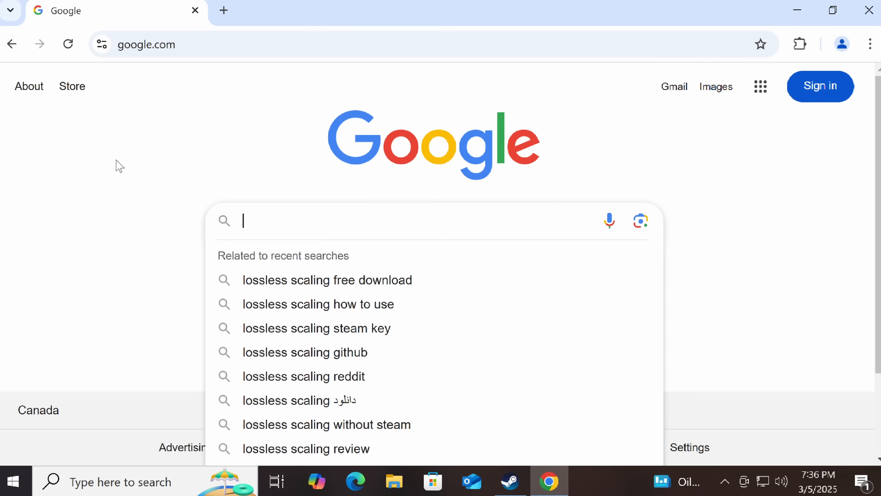
Search Google for 'lossless scaling' to list the Steam page and lossless-scaling.com.
{"action": "type", "text": "lossless scaling"}
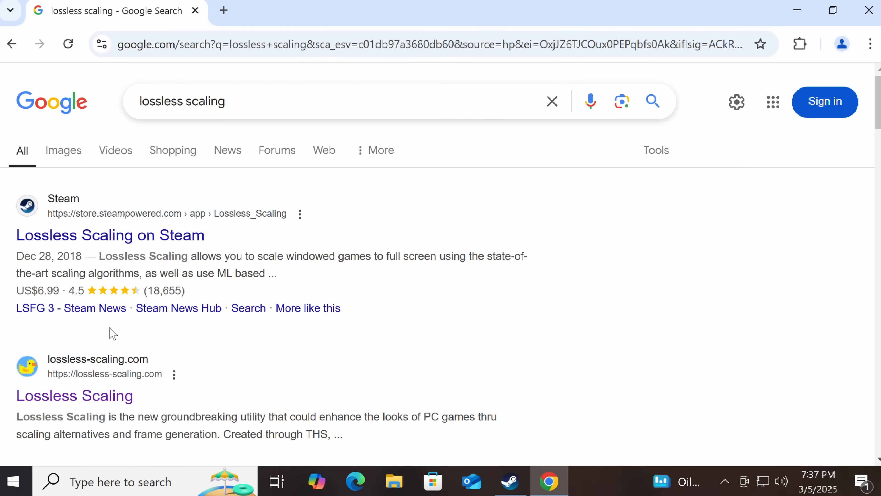
{"action": "mouse_move", "coordinate": [113, 403]}
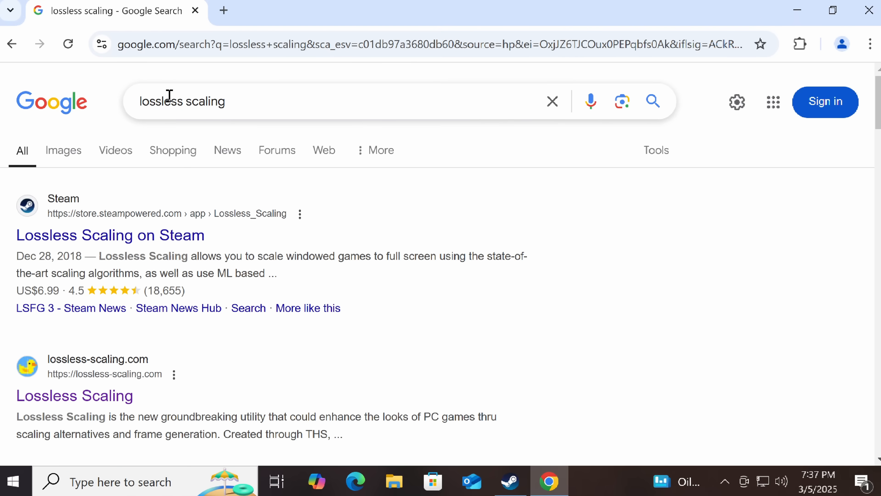
Visit the lossless-scaling.com result and read through its page and copyright disclaimer.
{"action": "left_click", "coordinate": [74, 396]}
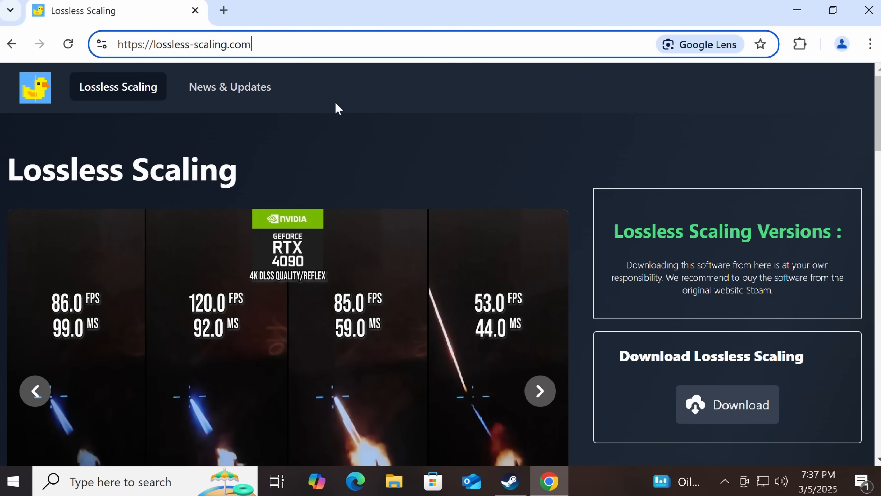
{"action": "scroll", "scroll_direction": "down", "scroll_amount": 3}
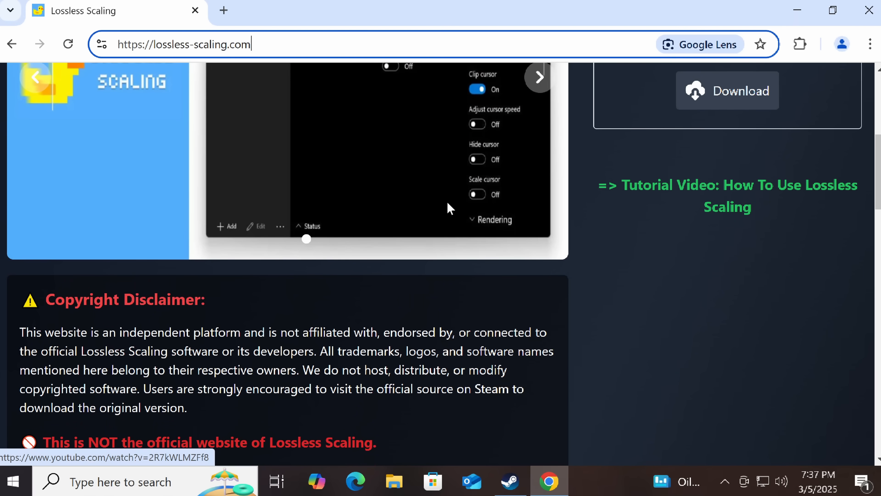
{"action": "scroll", "scroll_direction": "up", "scroll_amount": 3}
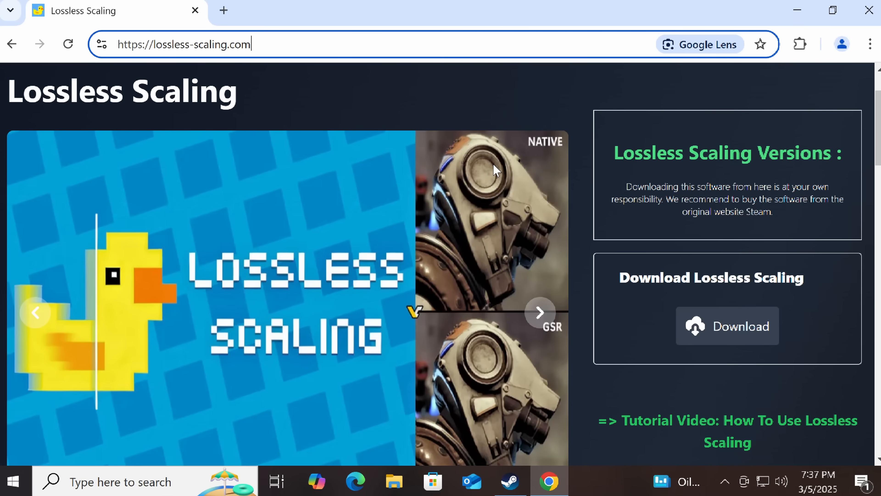
{"action": "scroll", "scroll_direction": "down", "scroll_amount": 3}
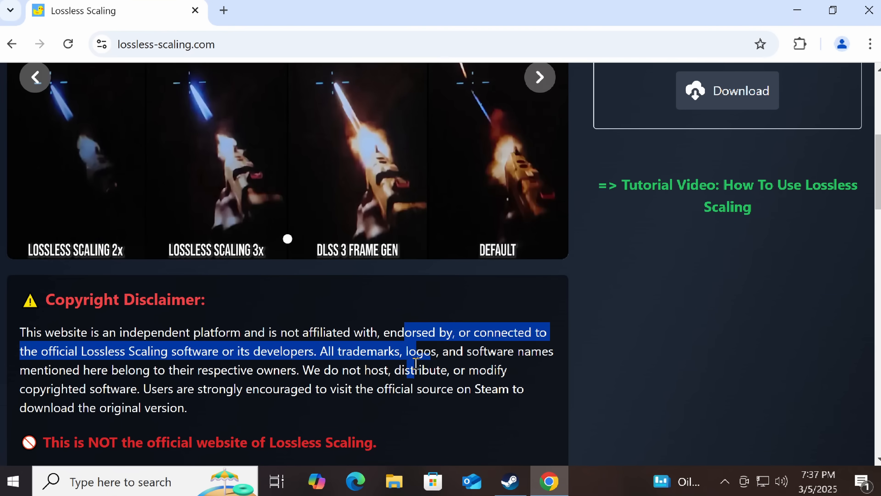
{"action": "scroll", "scroll_direction": "down", "scroll_amount": 3}
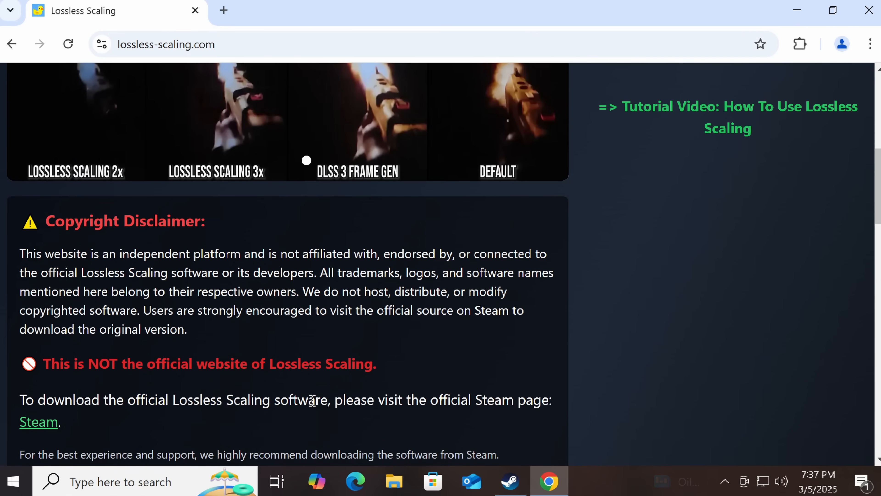
{"action": "scroll", "scroll_direction": "down", "scroll_amount": 3}
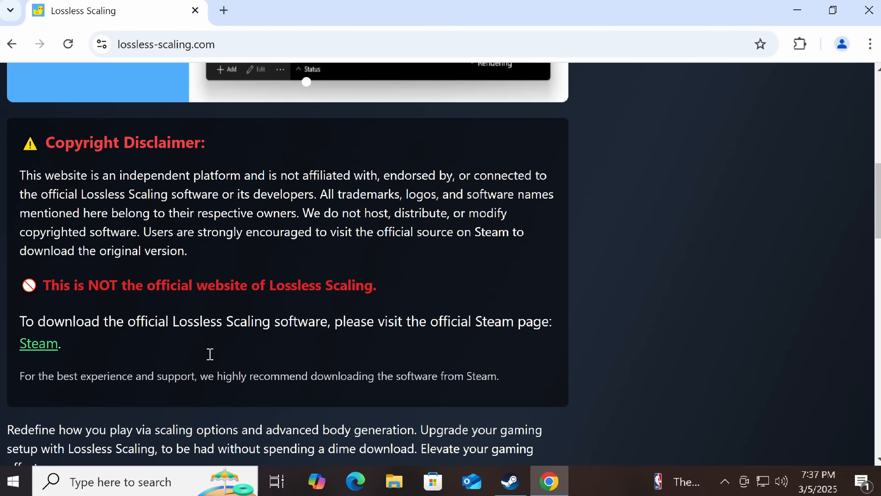
{"action": "scroll", "scroll_direction": "up", "scroll_amount": 3}
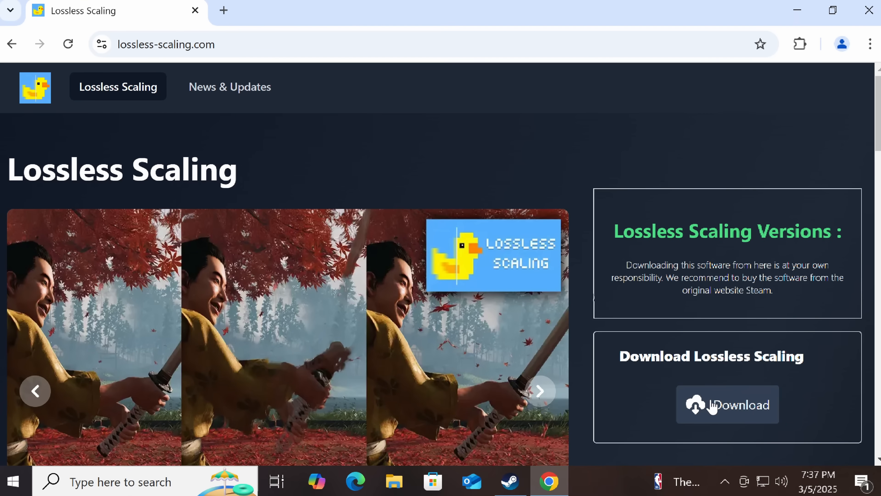
{"action": "scroll", "scroll_direction": "down", "scroll_amount": 3}
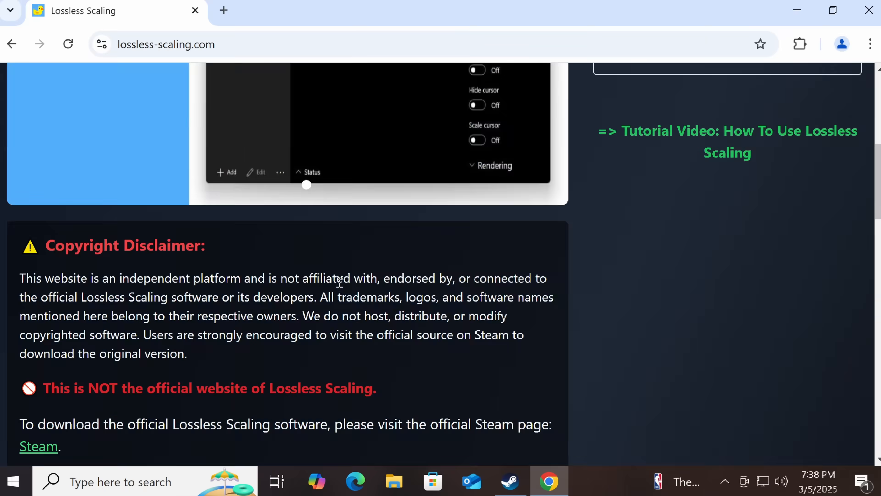
View the site's News & Updates page.
{"action": "left_click", "coordinate": [229, 86]}
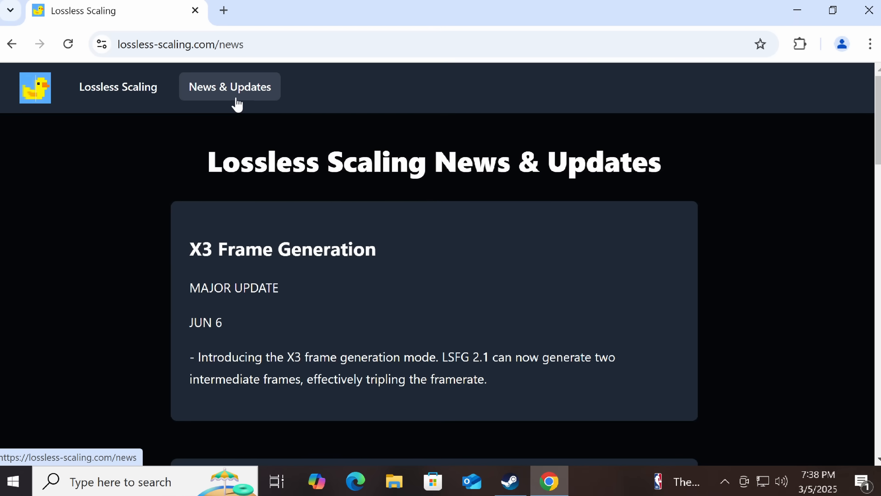
{"action": "scroll", "scroll_direction": "down", "scroll_amount": 3}
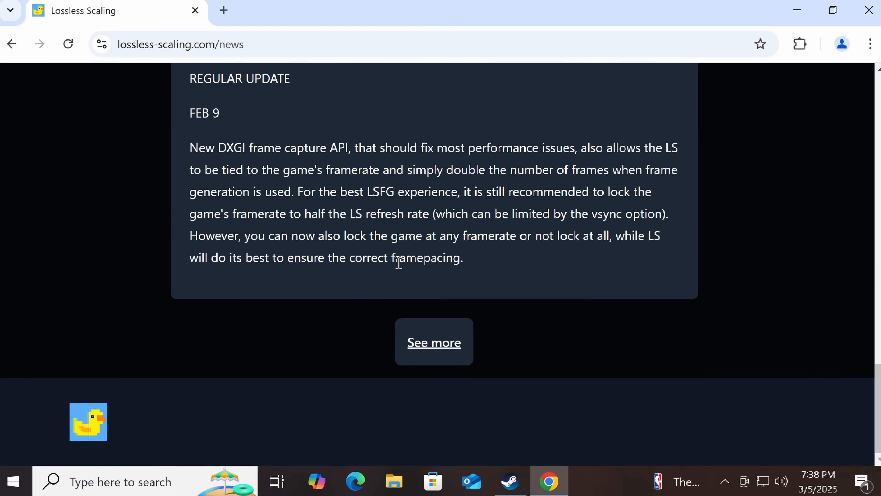
{"action": "scroll", "scroll_direction": "up", "scroll_amount": 3}
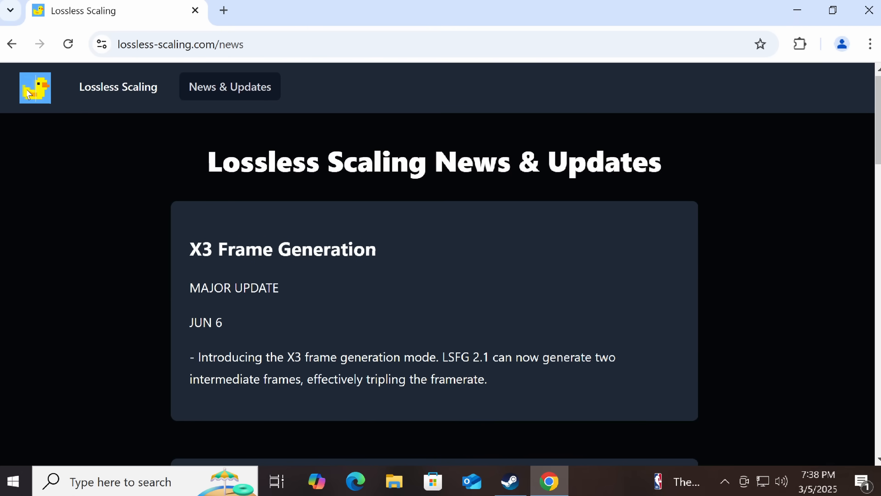
From the home page, follow Download to the download-fast mirror's LSFG 3 Google Drive archive.
{"action": "left_click", "coordinate": [118, 86]}
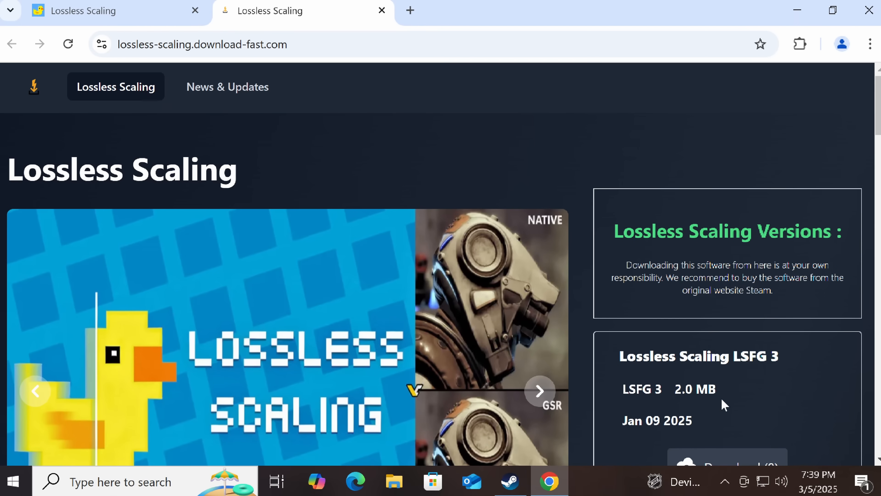
{"action": "scroll", "scroll_direction": "down", "scroll_amount": 3}
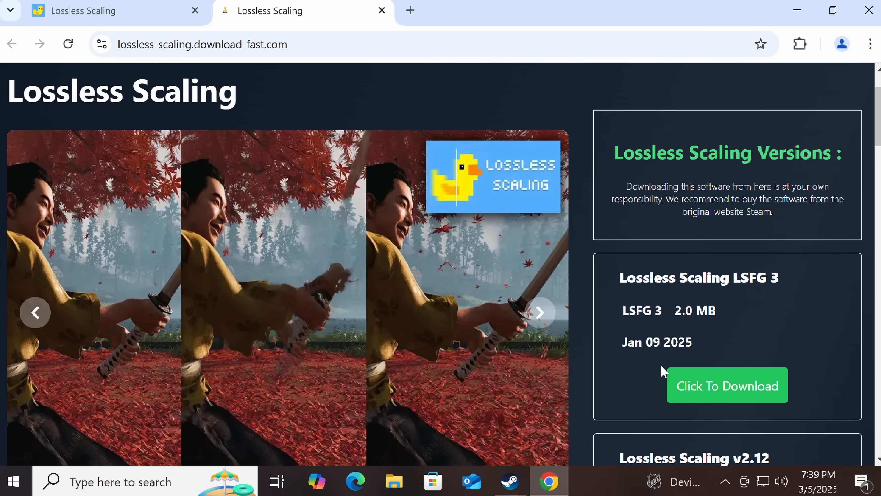
{"action": "left_click", "coordinate": [727, 386]}
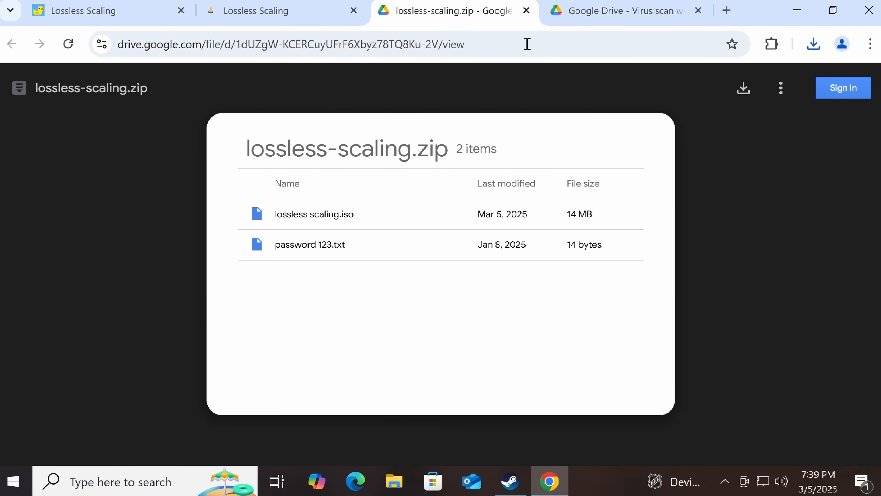
Extract the password-protected zip and mount lossless scaling.iso despite the security warning.
{"action": "left_click", "coordinate": [813, 44]}
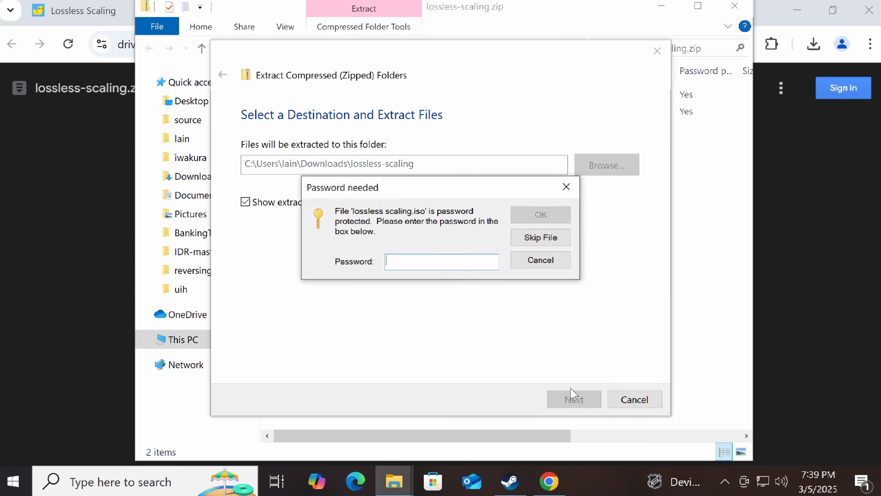
{"action": "type", "text": "•••"}
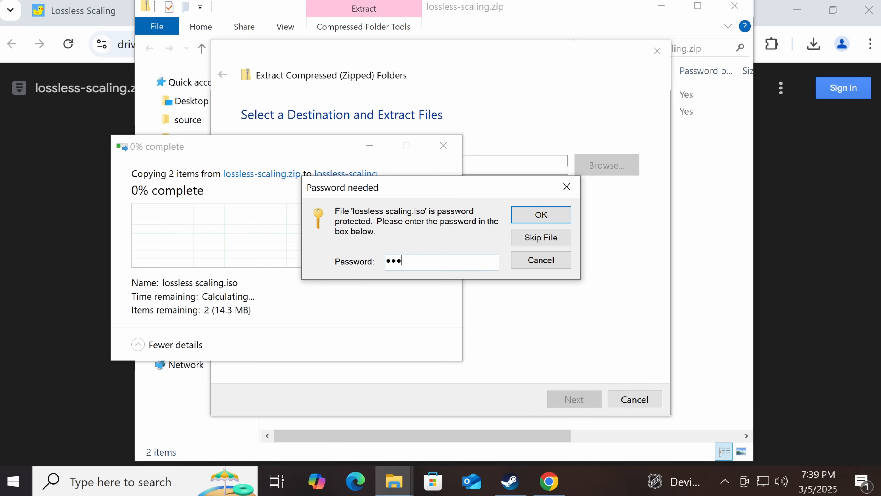
{"action": "left_click", "coordinate": [541, 215]}
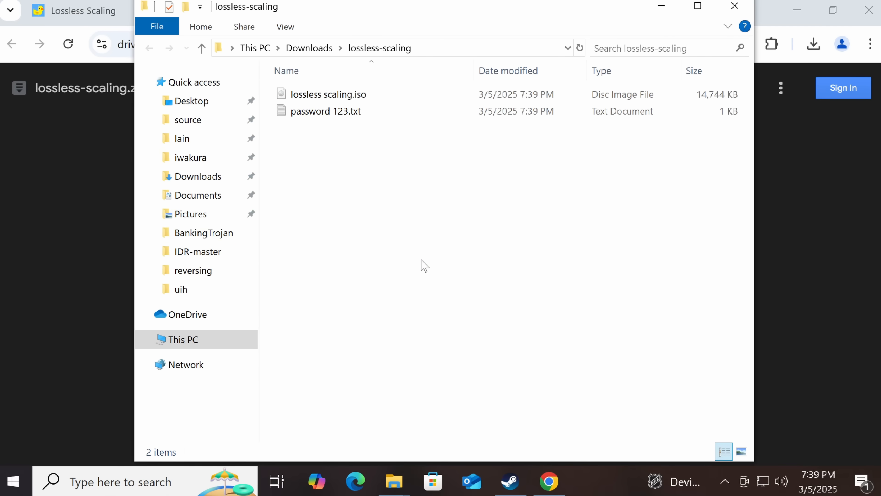
{"action": "double_click", "coordinate": [327, 94]}
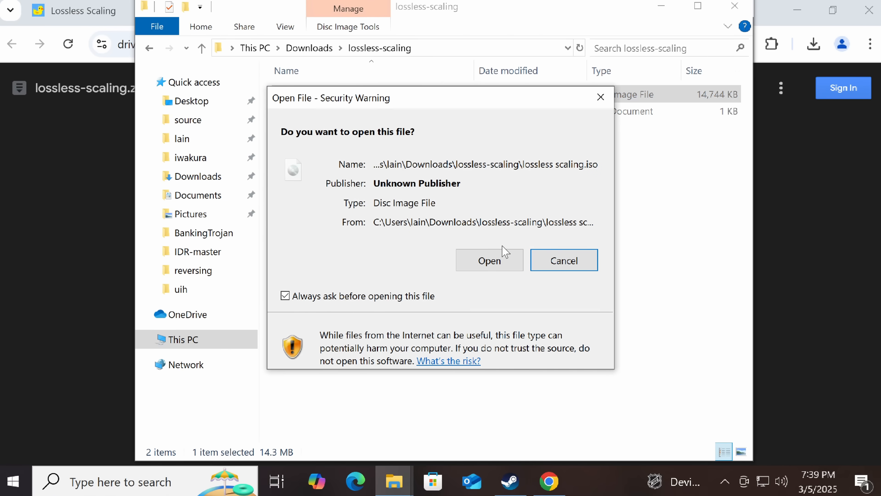
{"action": "left_click", "coordinate": [490, 260]}
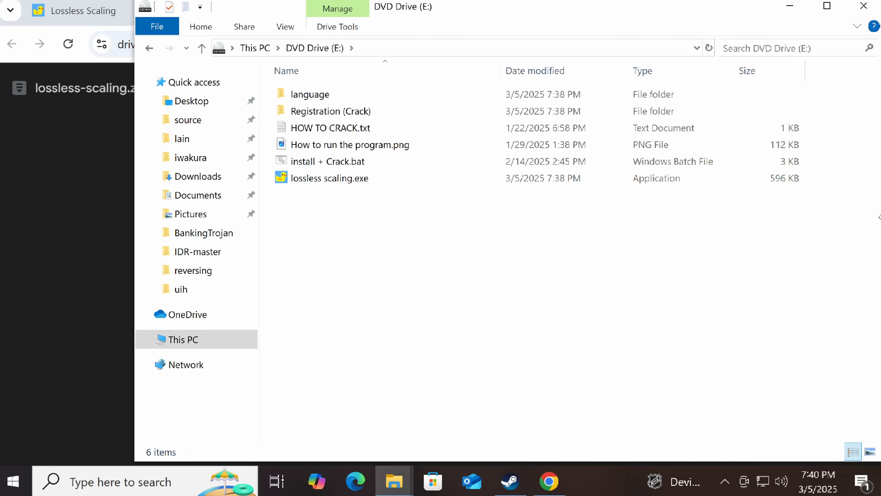
Edit Crack.bat from Registration (Crack) in Notepad, revealing obfuscated PowerShell, then return to Chrome.
{"action": "left_click", "coordinate": [331, 111]}
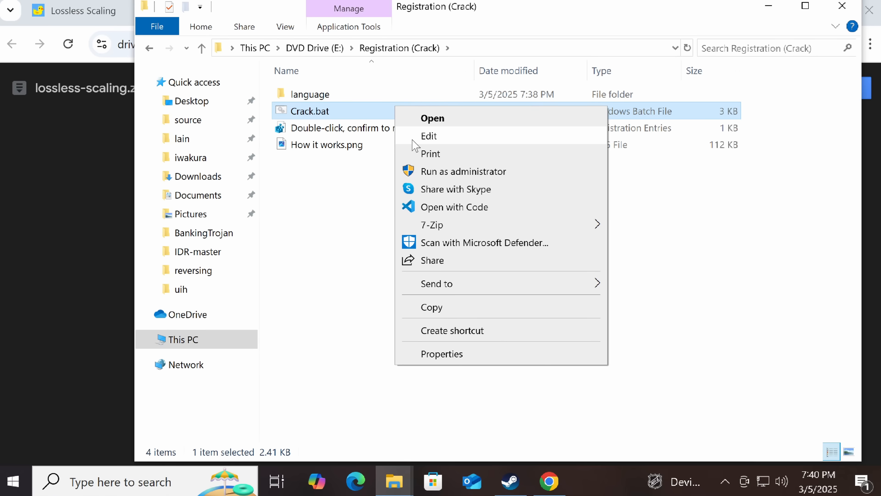
{"action": "left_click", "coordinate": [432, 118]}
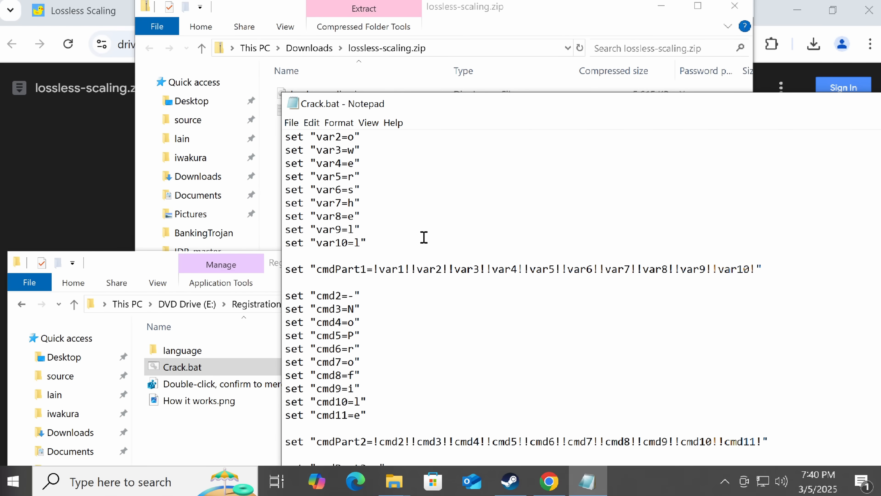
{"action": "scroll", "scroll_direction": "down", "scroll_amount": 3}
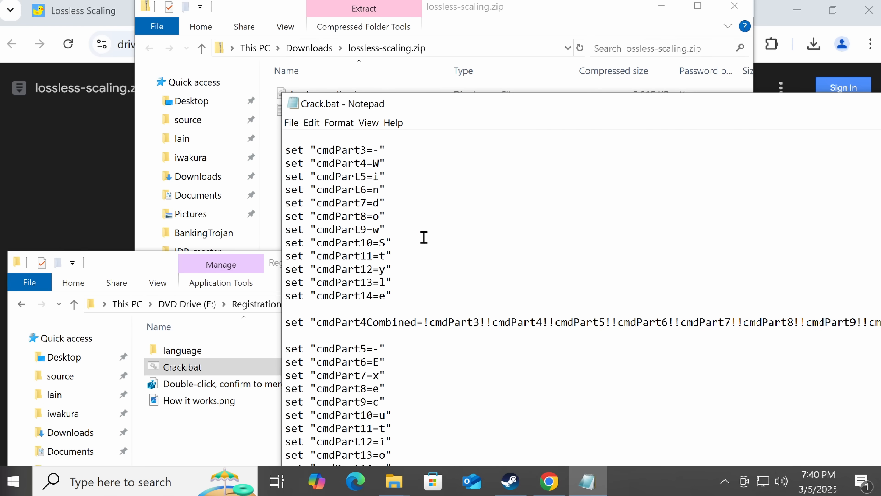
{"action": "scroll", "scroll_direction": "down", "scroll_amount": 3}
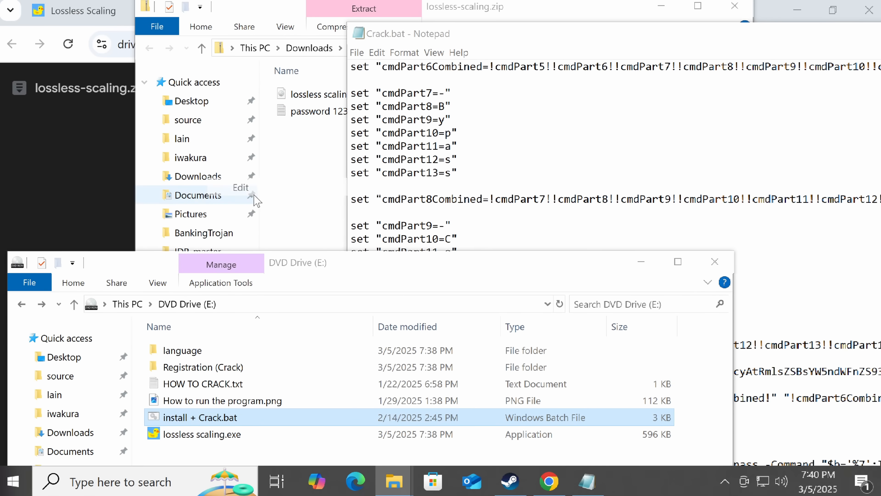
{"action": "double_click", "coordinate": [195, 417]}
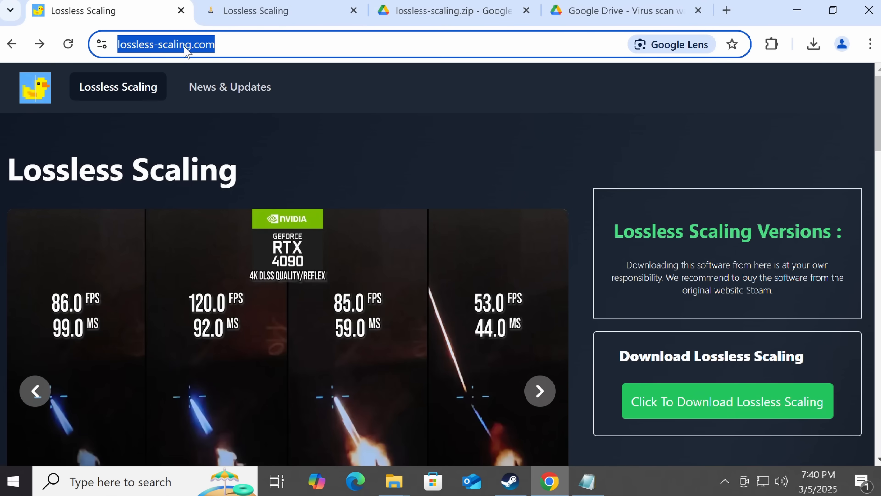
Go to virustotal.com and scroll Crack.bat to its encodedFile base64 string and assembleCommand call.
{"action": "type", "text": "virustotal.com/gui/"}
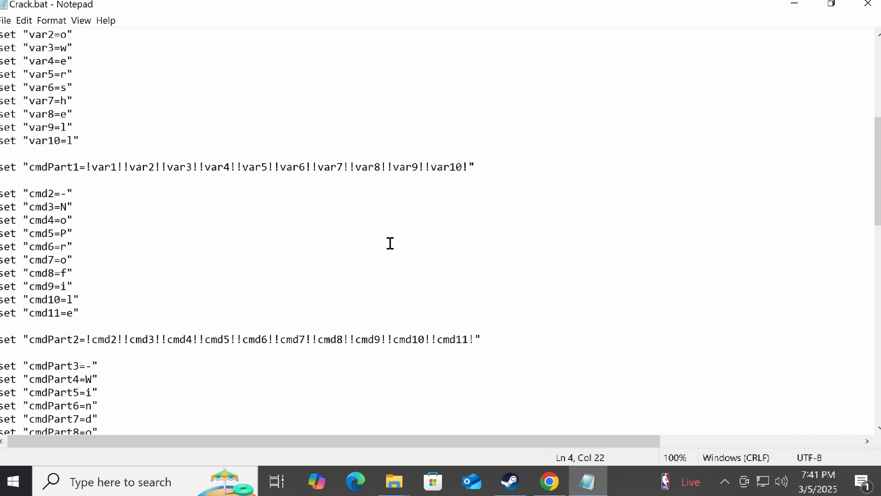
{"action": "scroll", "scroll_direction": "down", "scroll_amount": 3}
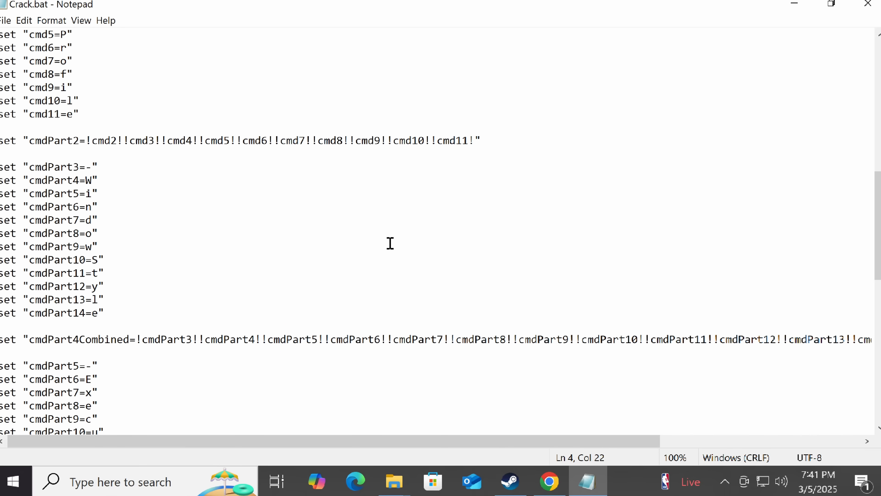
{"action": "scroll", "scroll_direction": "down", "scroll_amount": 3}
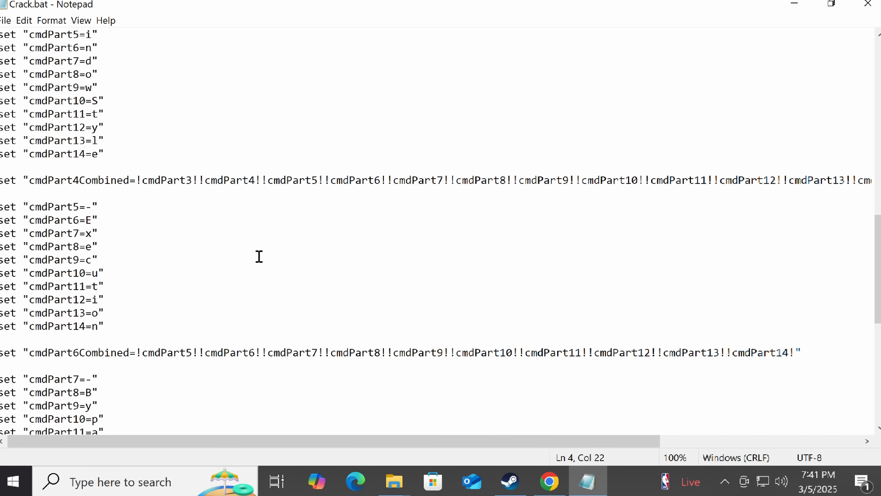
{"action": "scroll", "scroll_direction": "down", "scroll_amount": 3}
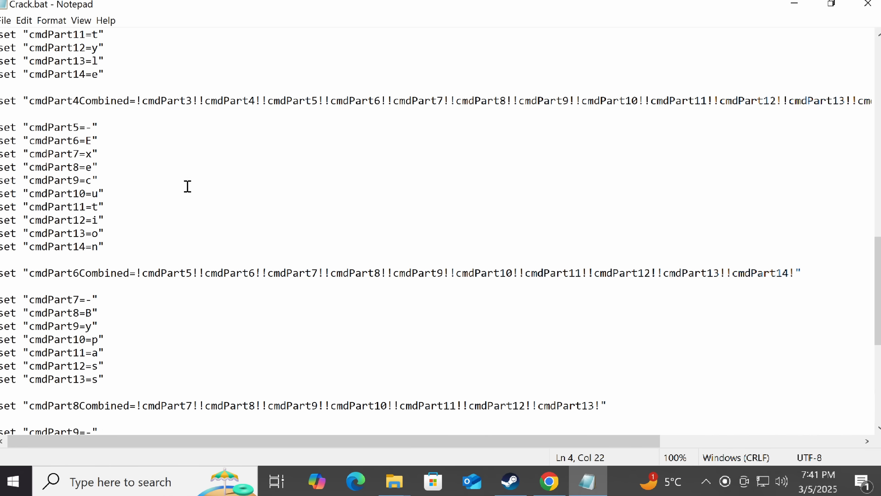
{"action": "mouse_move", "coordinate": [484, 203]}
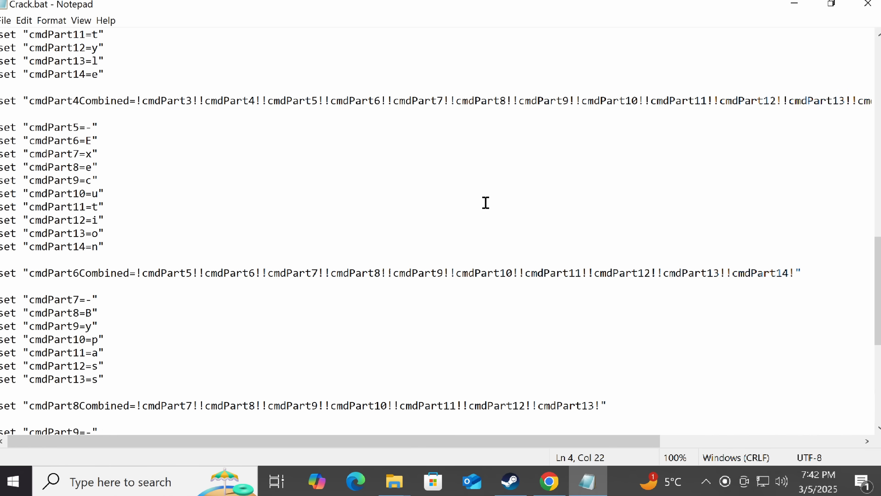
{"action": "scroll", "scroll_direction": "down", "scroll_amount": 3}
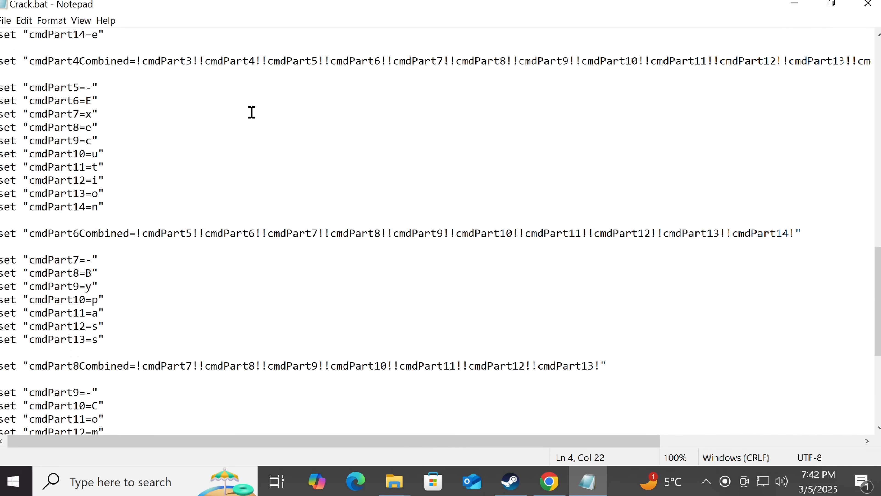
{"action": "scroll", "scroll_direction": "down", "scroll_amount": 3}
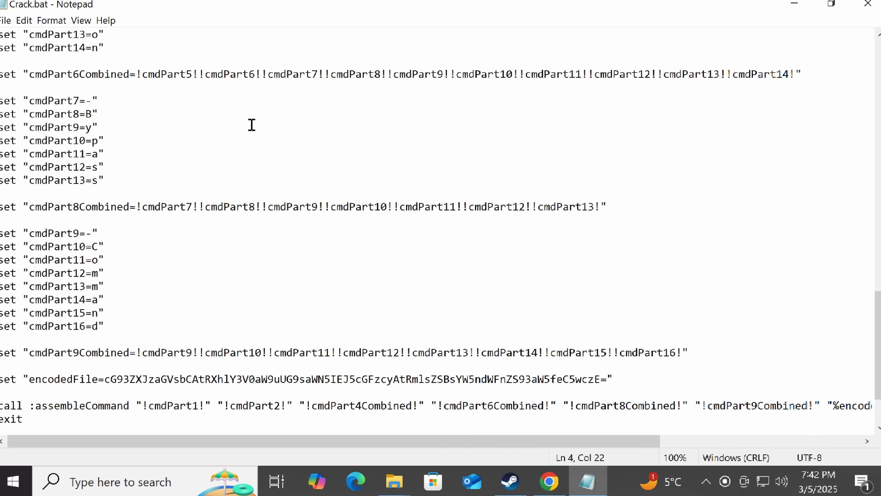
Decode the base64 string to the PowerShell command running language/win_x.ps1 and locate it in E:\language.
{"action": "left_click", "coordinate": [551, 484]}
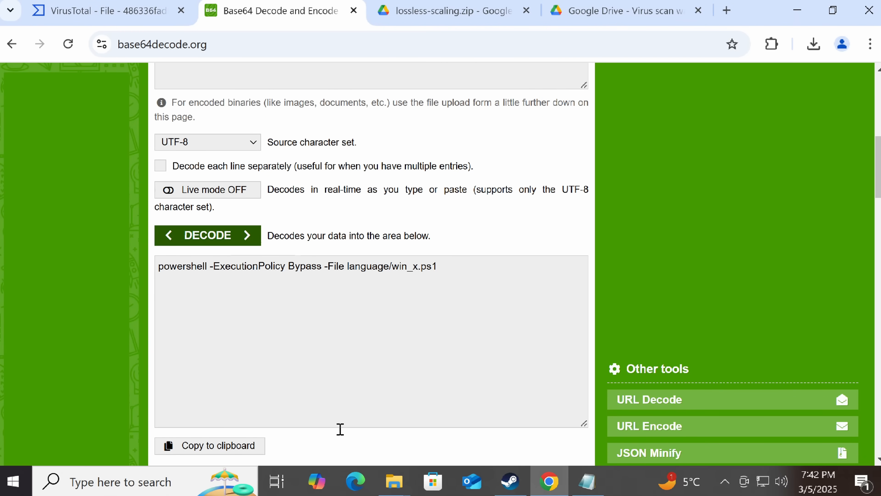
{"action": "left_click", "coordinate": [394, 482]}
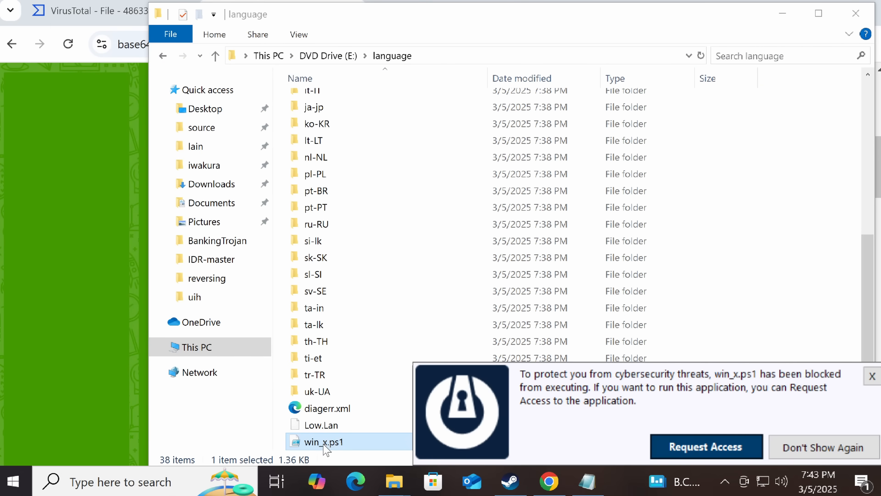
View win_x.ps1 in Code, then list the en-US folder with Devn.exe, RAR.exe and scripts.
{"action": "right_click", "coordinate": [322, 441]}
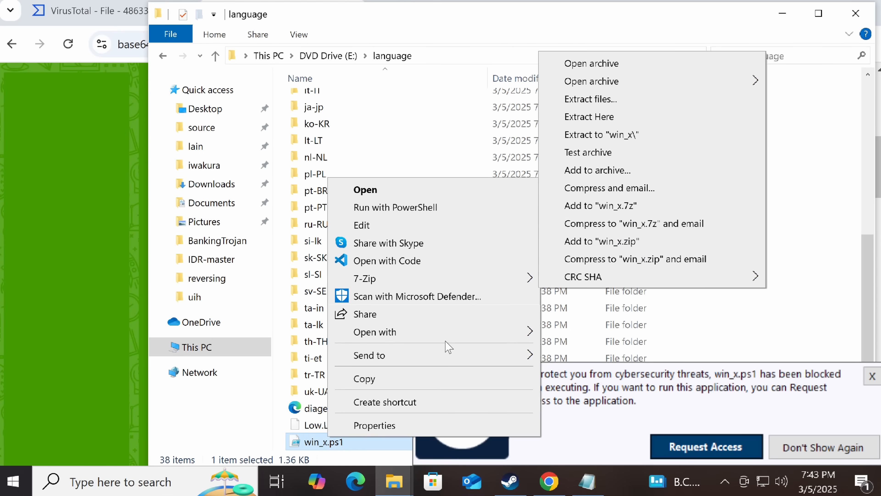
{"action": "left_click", "coordinate": [387, 260]}
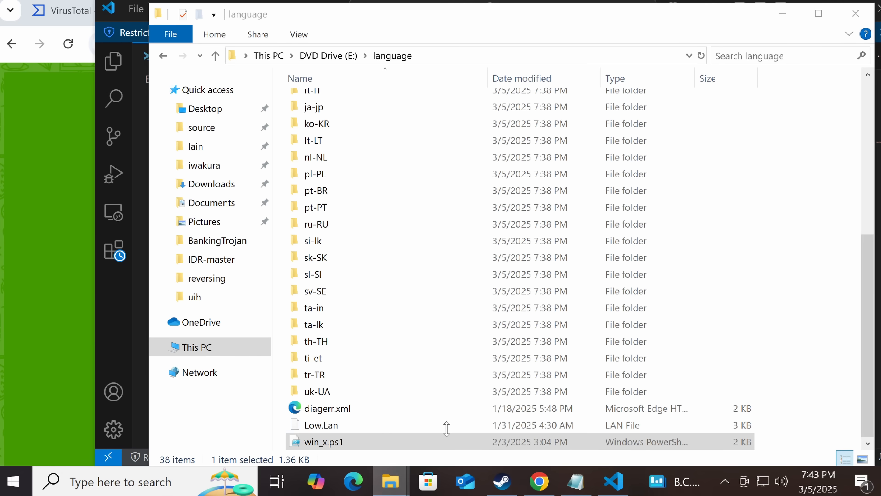
{"action": "scroll", "scroll_direction": "up", "scroll_amount": 3}
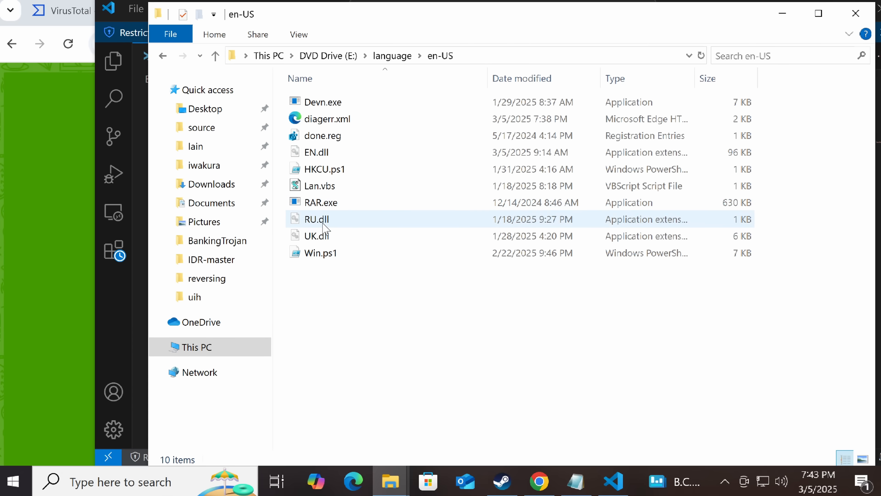
{"action": "mouse_move", "coordinate": [398, 203]}
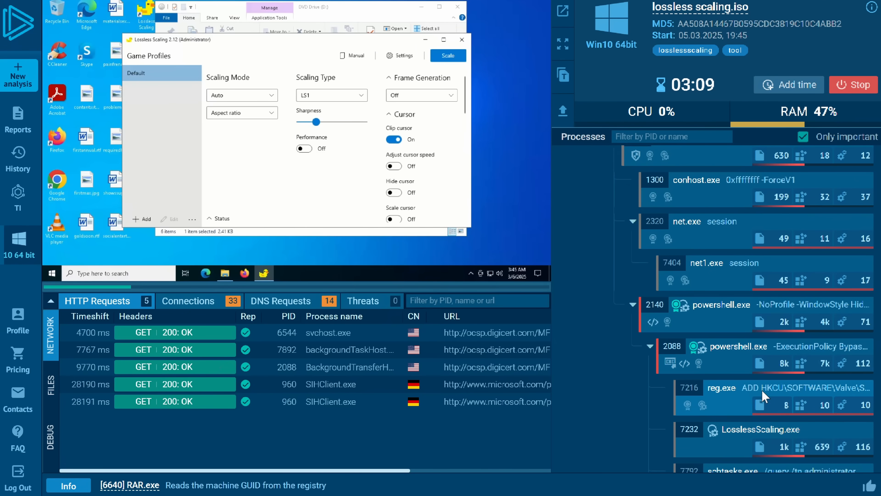
Inspect the reg.exe and schtasks.exe 7792 children in the AsyncRAT-tagged sandbox process tree.
{"action": "left_click", "coordinate": [721, 387]}
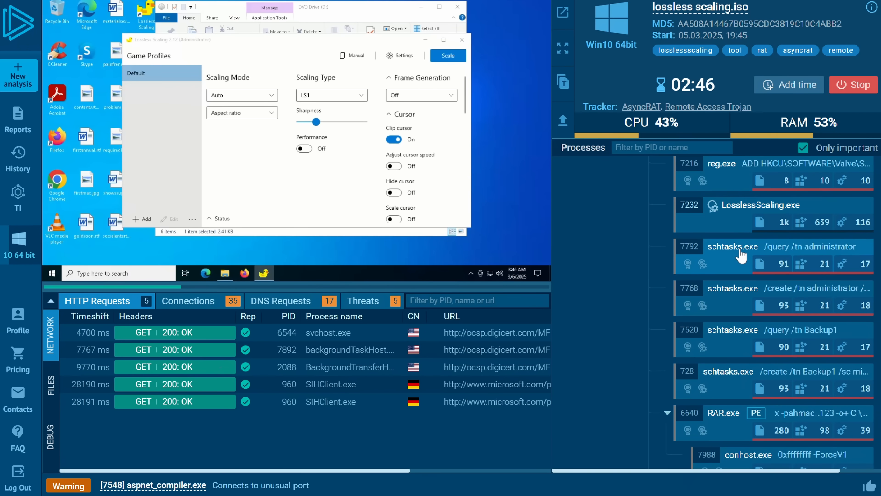
{"action": "left_click", "coordinate": [733, 246]}
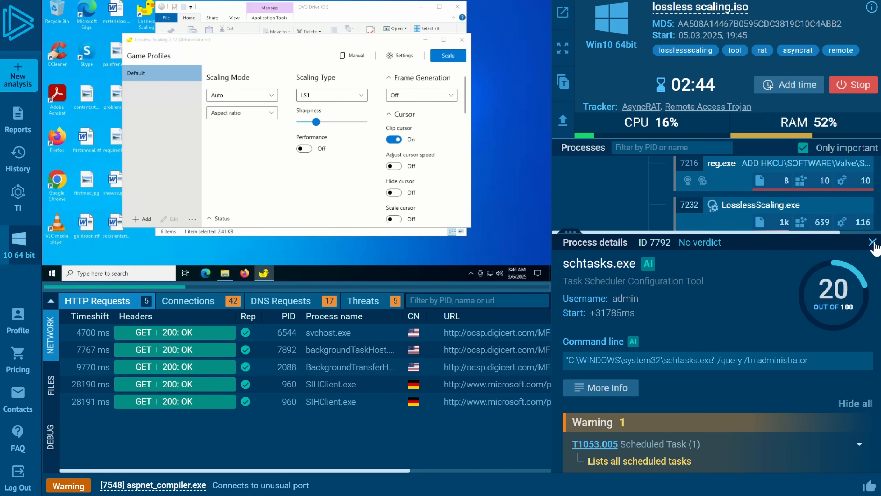
{"action": "left_click", "coordinate": [871, 241]}
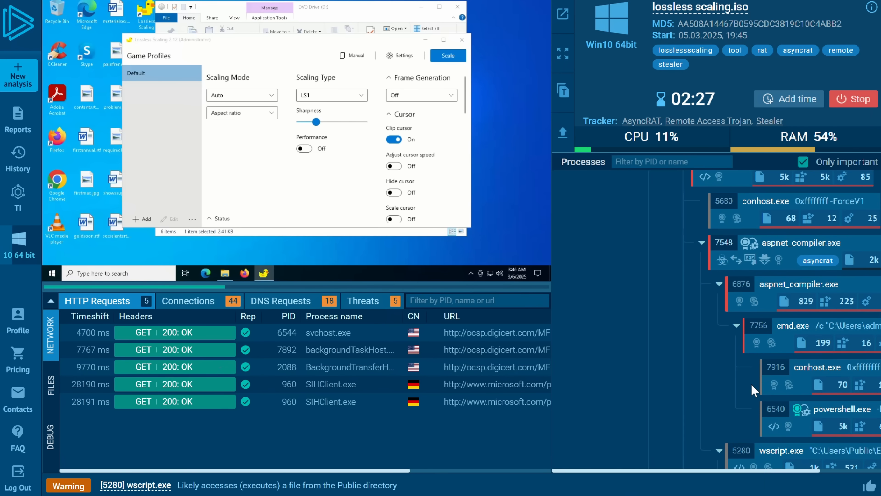
{"action": "mouse_move", "coordinate": [809, 219]}
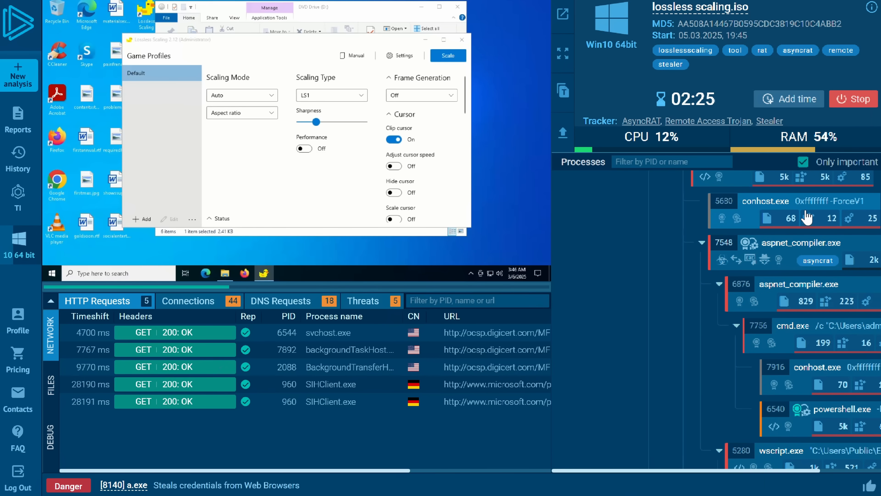
{"action": "scroll", "scroll_direction": "down", "scroll_amount": 3}
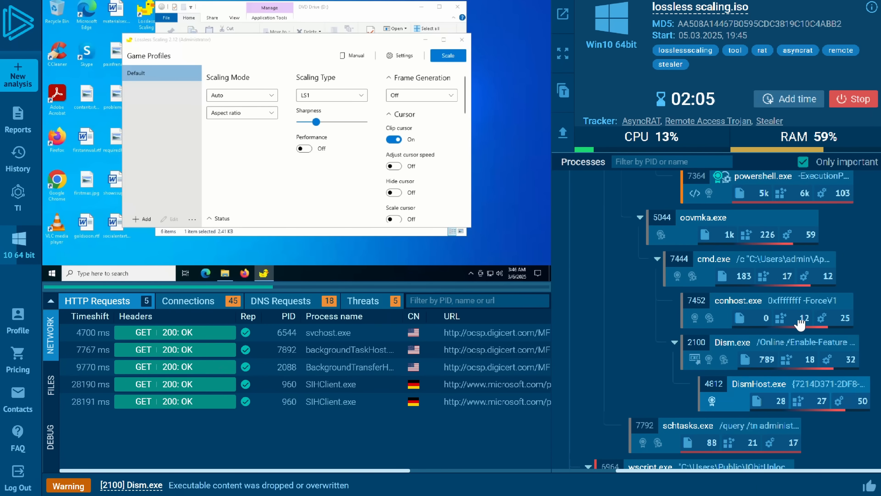
{"action": "left_click", "coordinate": [714, 258]}
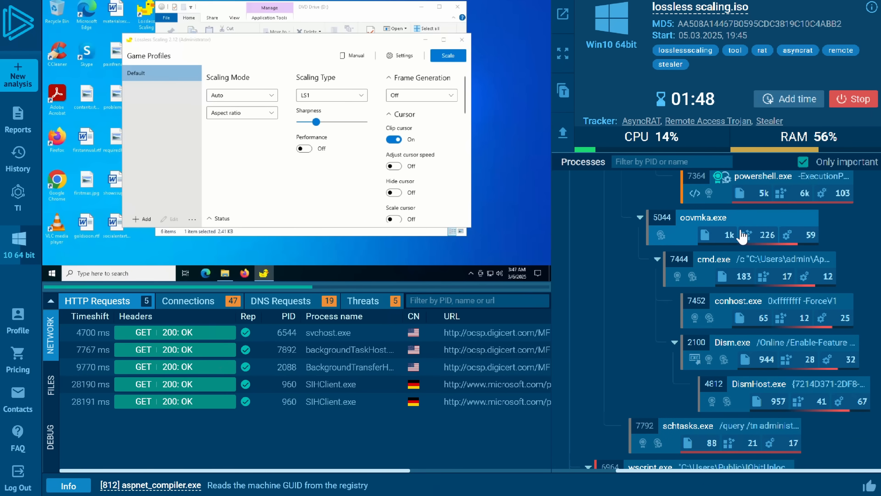
Review powershell.exe 5868's Script tracer log of System.Convert calls.
{"action": "left_click", "coordinate": [703, 218]}
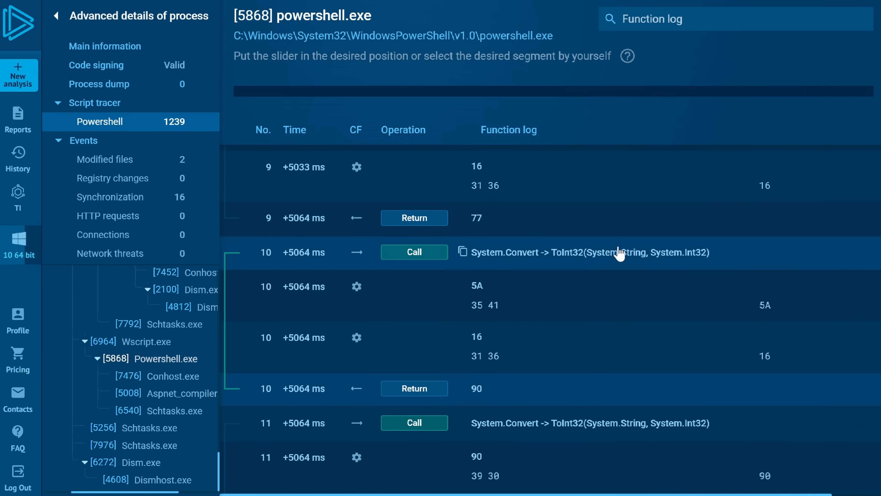
{"action": "scroll", "scroll_direction": "down", "scroll_amount": 3}
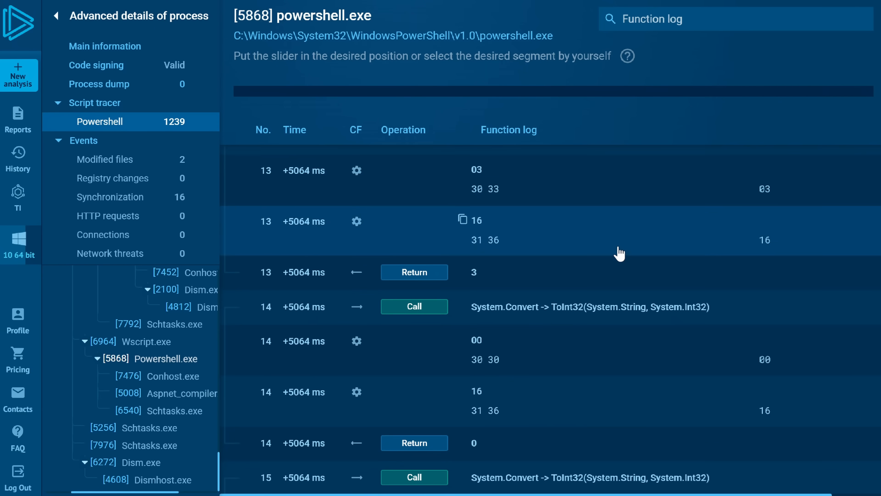
{"action": "scroll", "scroll_direction": "down", "scroll_amount": 3}
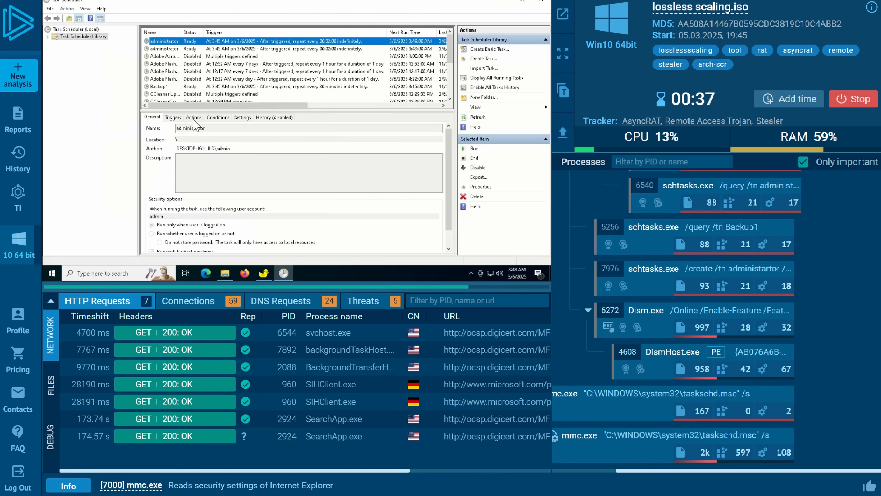
Select schtasks.exe 7976 in the process tree to see the task running Loader.vbs every minute.
{"action": "left_click", "coordinate": [194, 117]}
{"action": "type", "text": "vbs"}
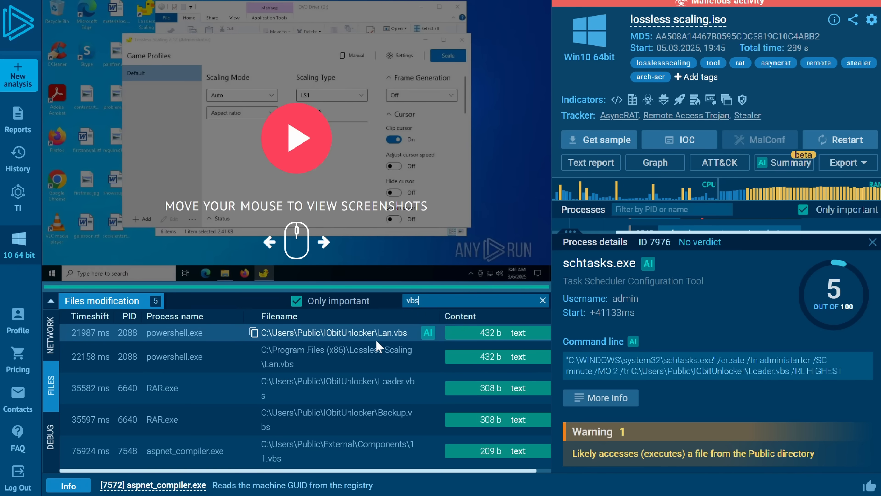
{"action": "mouse_move", "coordinate": [420, 363]}
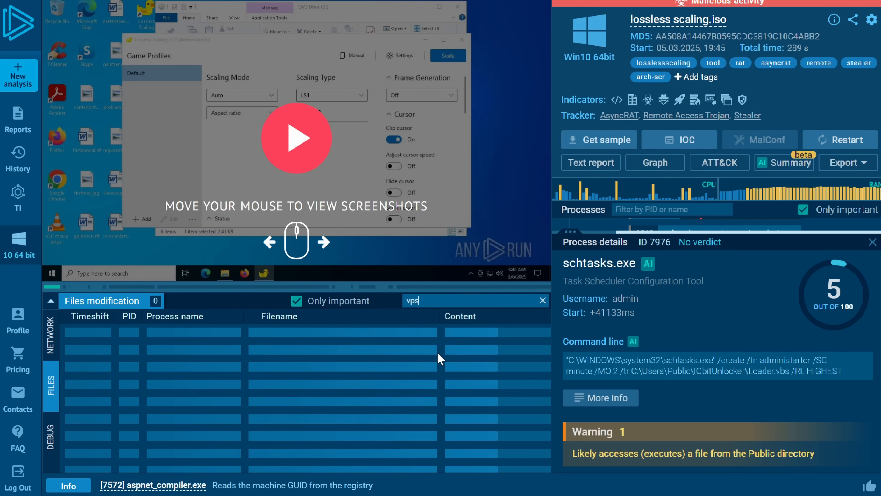
Filter the modified files to ps1 scripts, revealing Win.ps1 and Report.ps1.
{"action": "type", "text": "ps1"}
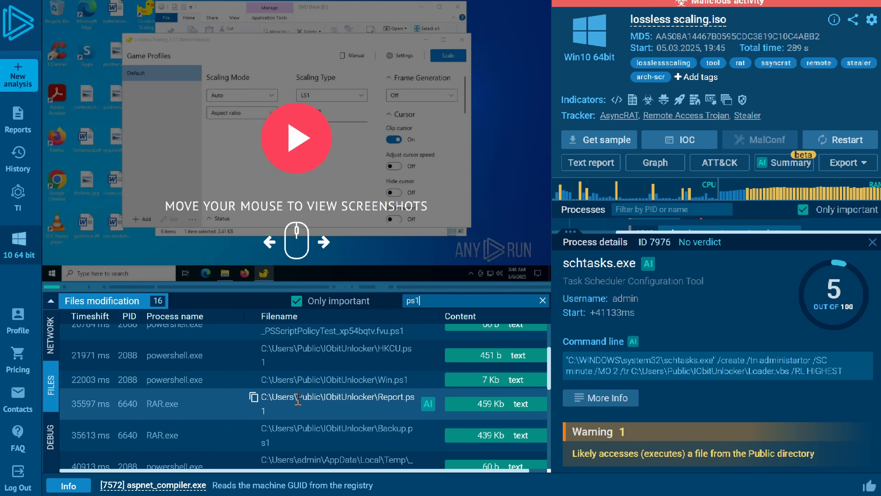
{"action": "scroll", "scroll_direction": "down", "scroll_amount": 3}
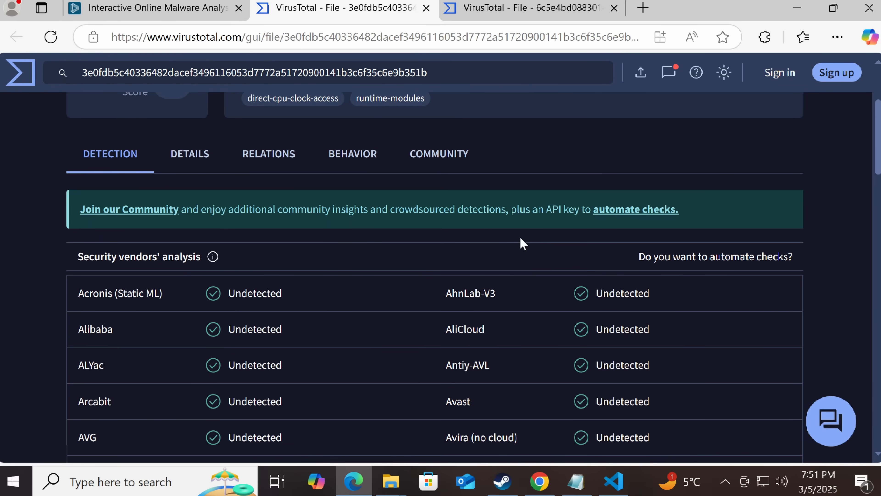
Leave the lossless scaling.iso report and begin entering bing.com in the address bar.
{"action": "scroll", "scroll_direction": "down", "scroll_amount": 3}
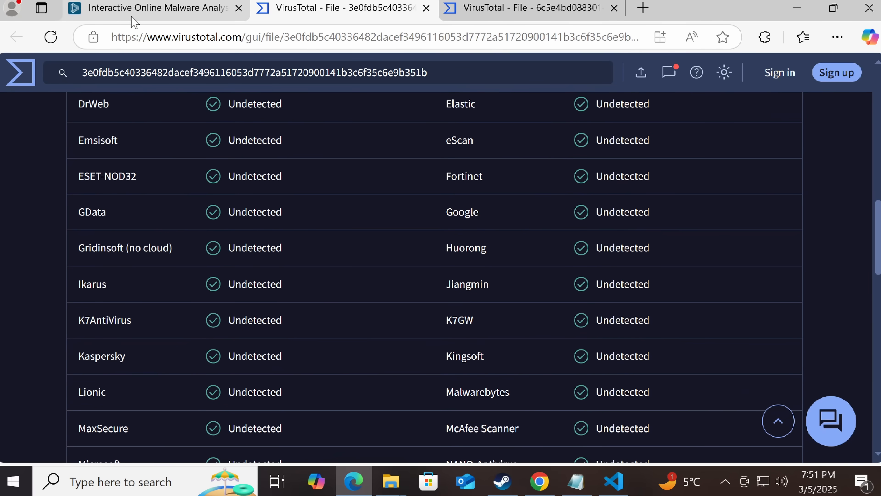
{"action": "left_click", "coordinate": [156, 7]}
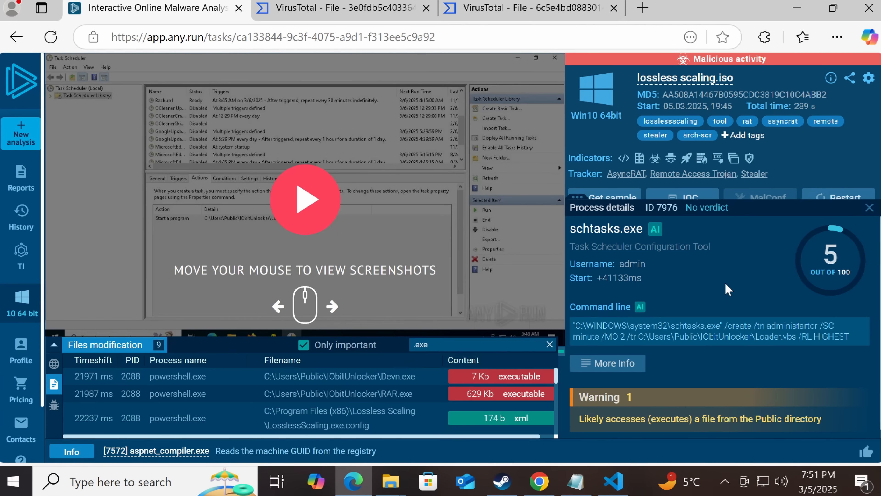
{"action": "left_click", "coordinate": [869, 207]}
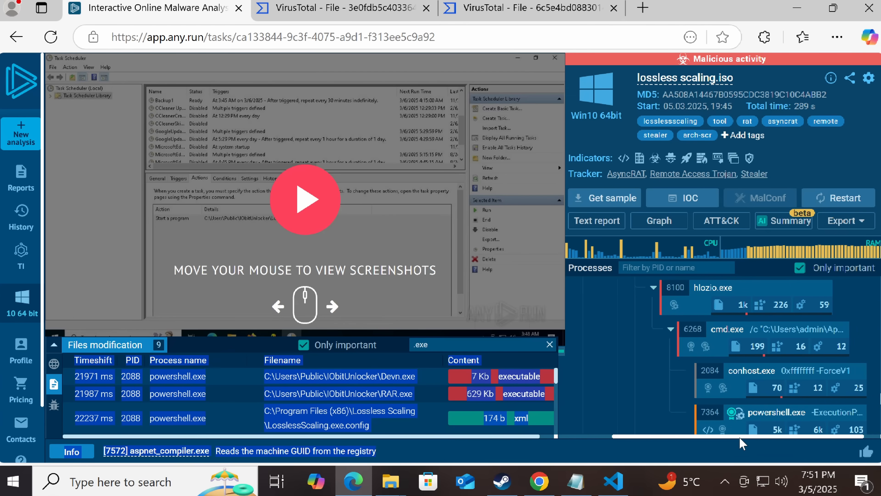
{"action": "left_click", "coordinate": [727, 329]}
{"action": "type", "text": "bing.com"}
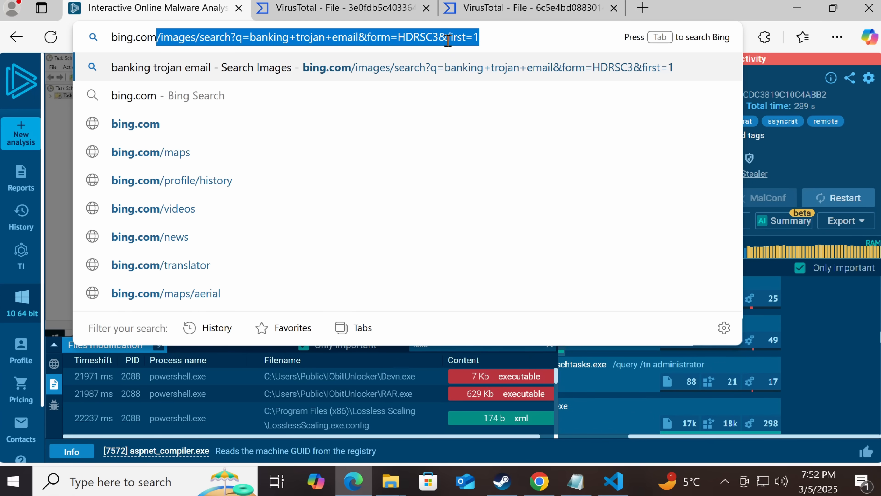
Search Bing for 'lossless scaling' and review the ranked results, including the FileCR download.
{"action": "key", "text": "Enter"}
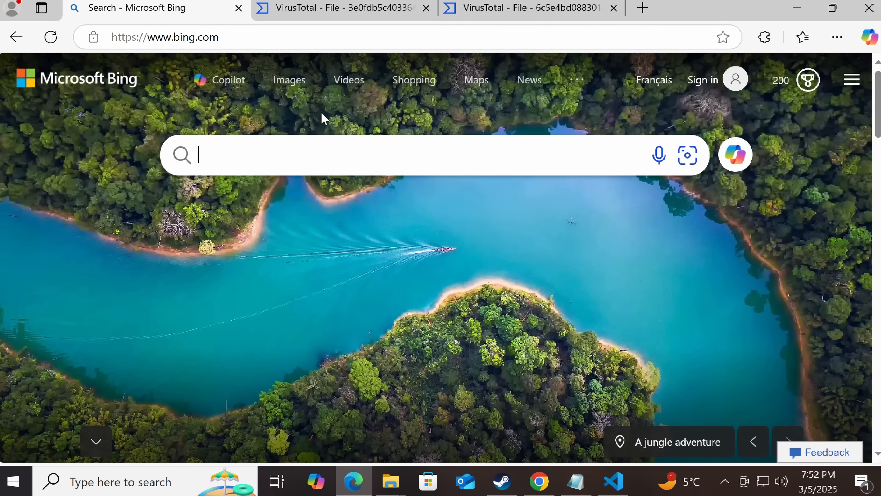
{"action": "type", "text": "lossless scalin"}
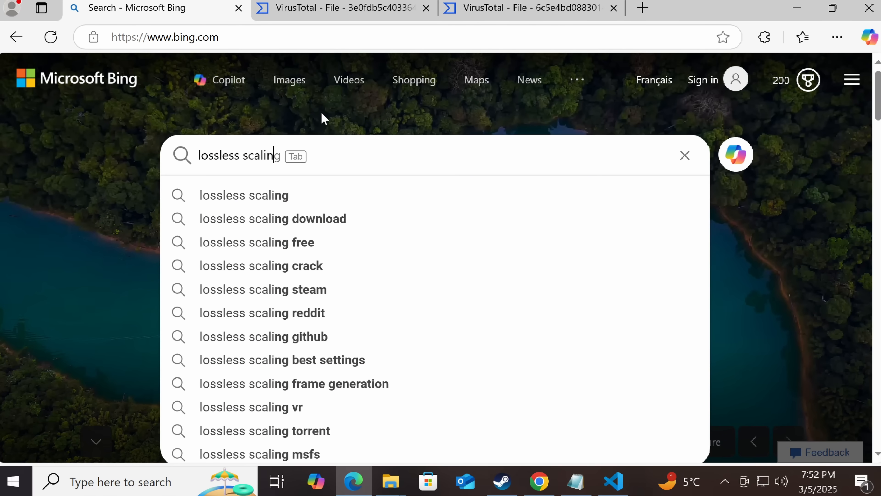
{"action": "key", "text": "Enter"}
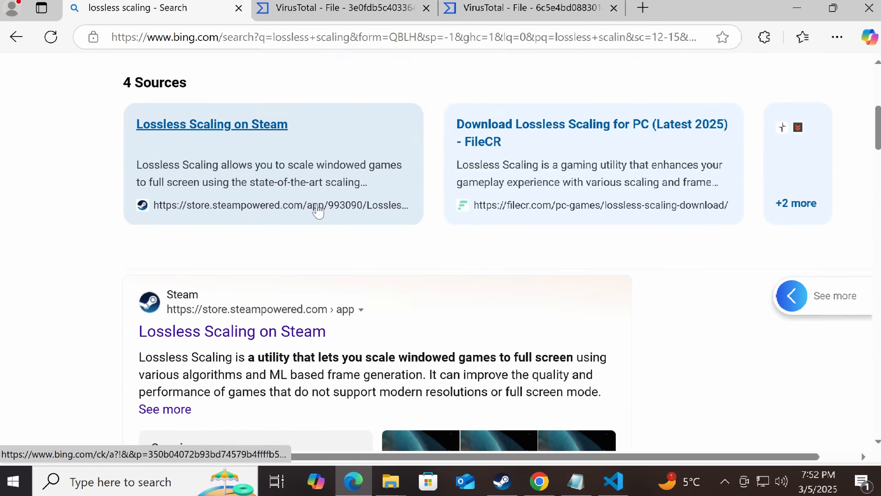
{"action": "scroll", "scroll_direction": "down", "scroll_amount": 3}
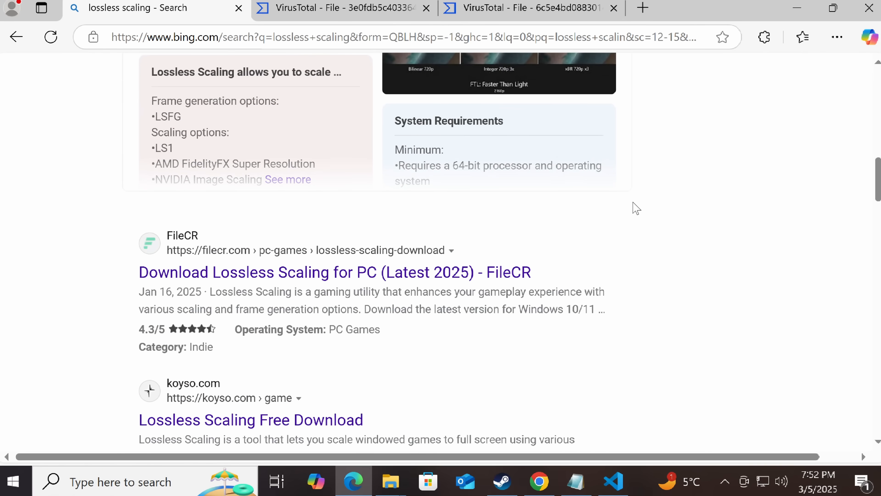
{"action": "scroll", "scroll_direction": "down", "scroll_amount": 3}
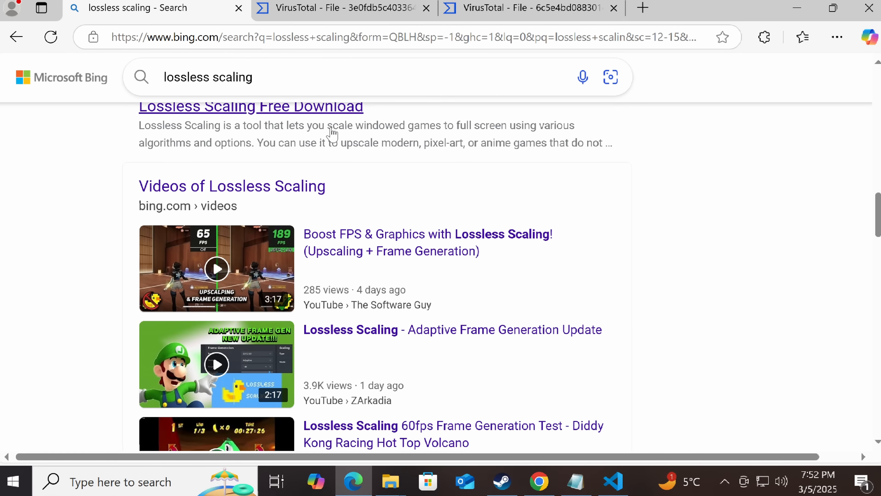
Scroll further through the Bing results before moving on to Google for the same query.
{"action": "left_click", "coordinate": [271, 106]}
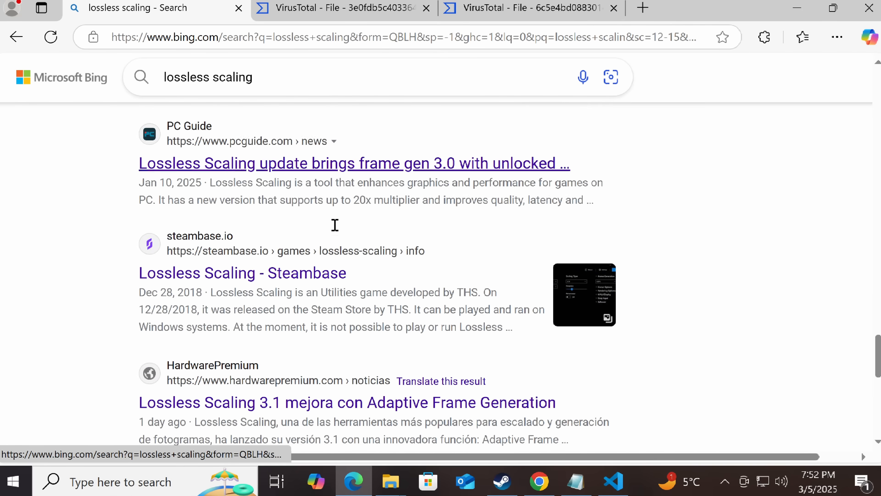
{"action": "scroll", "scroll_direction": "down", "scroll_amount": 3}
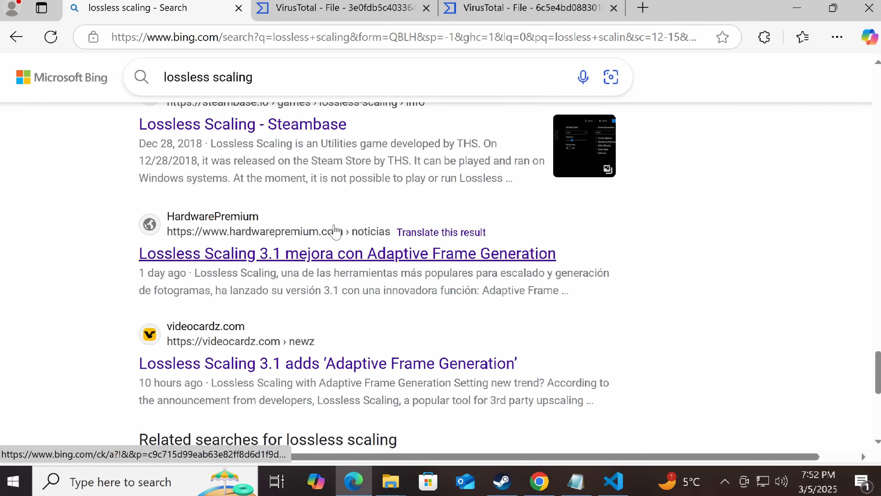
{"action": "scroll", "scroll_direction": "down", "scroll_amount": 3}
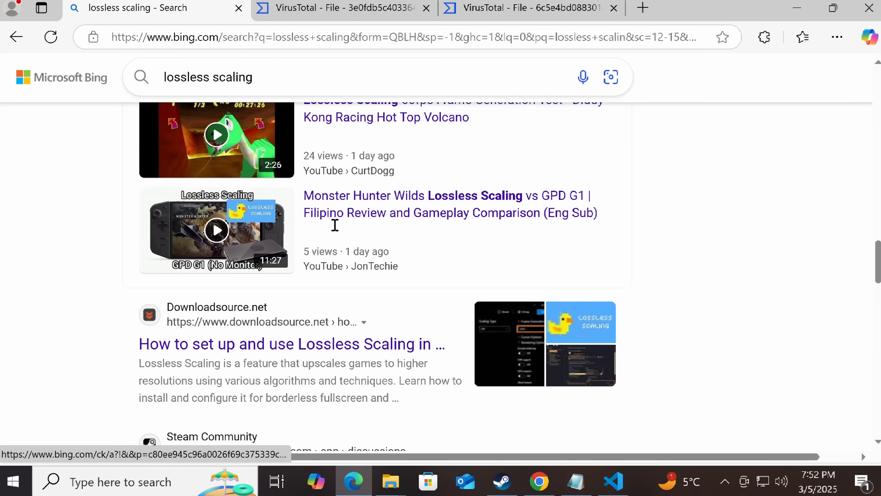
{"action": "scroll", "scroll_direction": "down", "scroll_amount": 3}
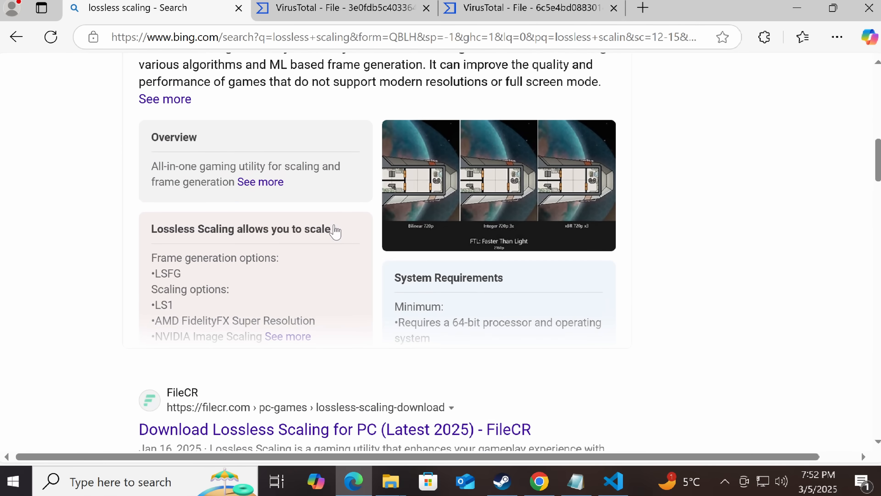
{"action": "scroll", "scroll_direction": "up", "scroll_amount": 3}
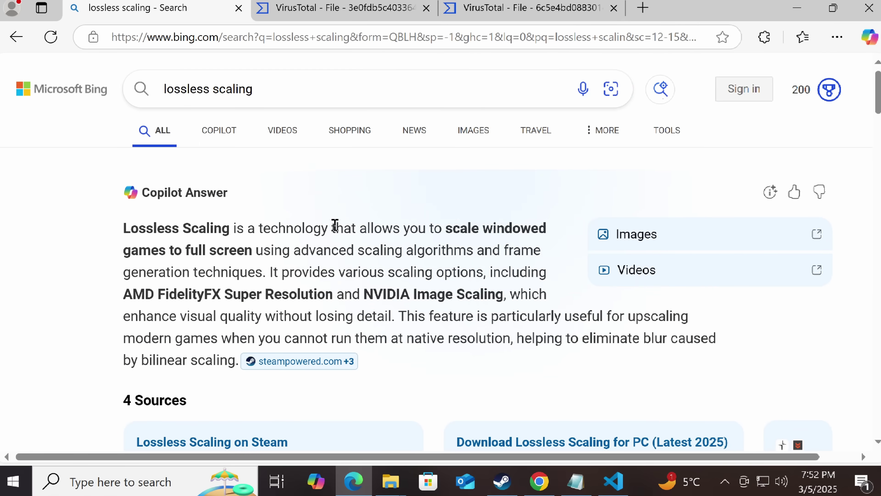
{"action": "scroll", "scroll_direction": "down", "scroll_amount": 3}
{"action": "type", "text": "lossl"}
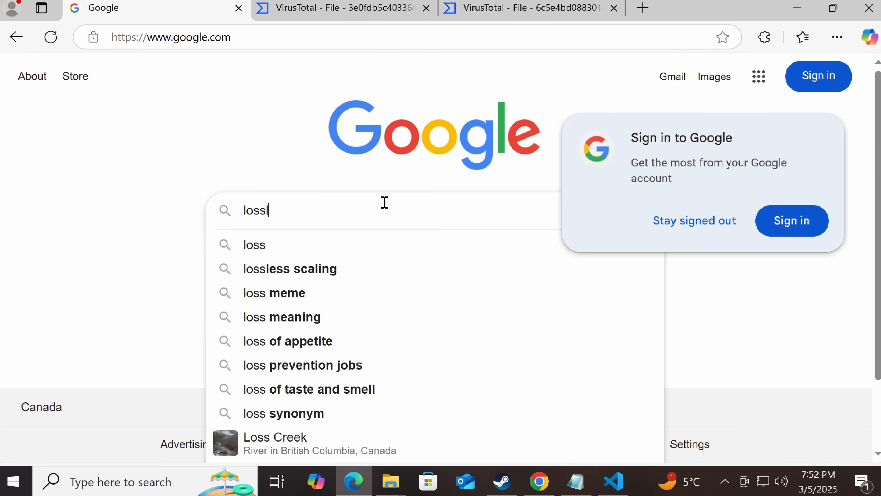
Run the Google search for lossless scaling and scan where lossless-scaling.com ranks.
{"action": "left_click", "coordinate": [289, 269]}
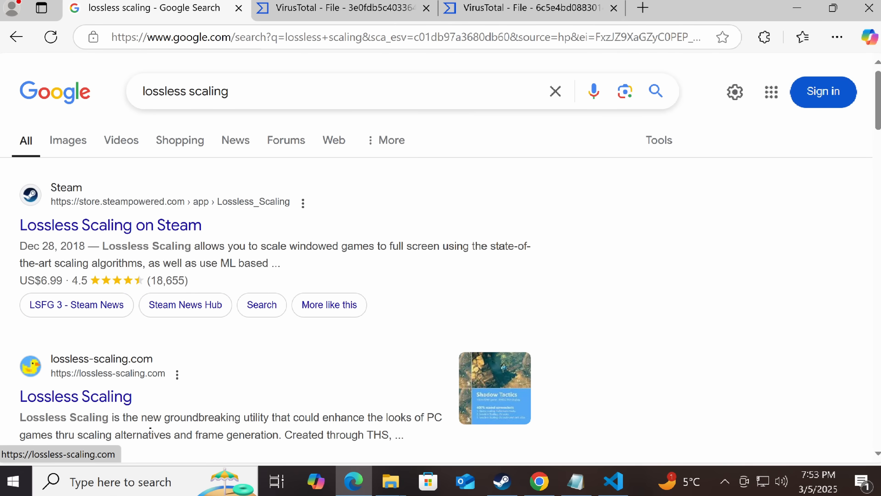
{"action": "scroll", "scroll_direction": "down", "scroll_amount": 3}
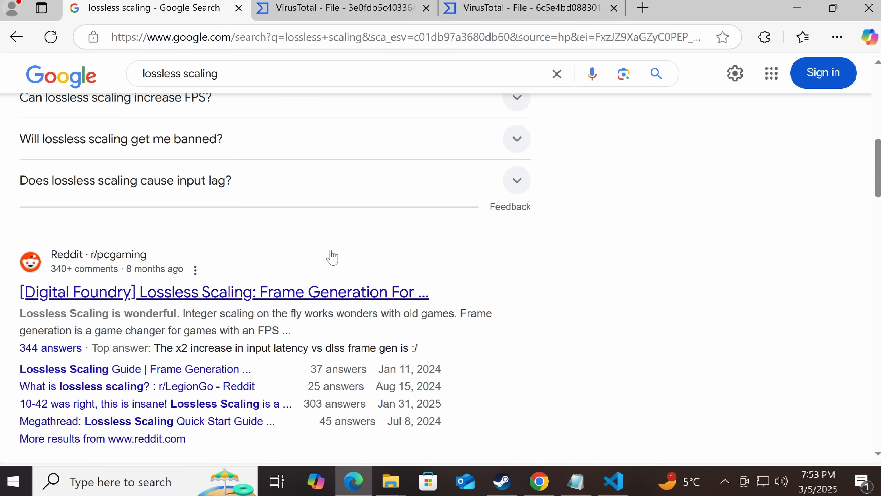
{"action": "scroll", "scroll_direction": "up", "scroll_amount": 3}
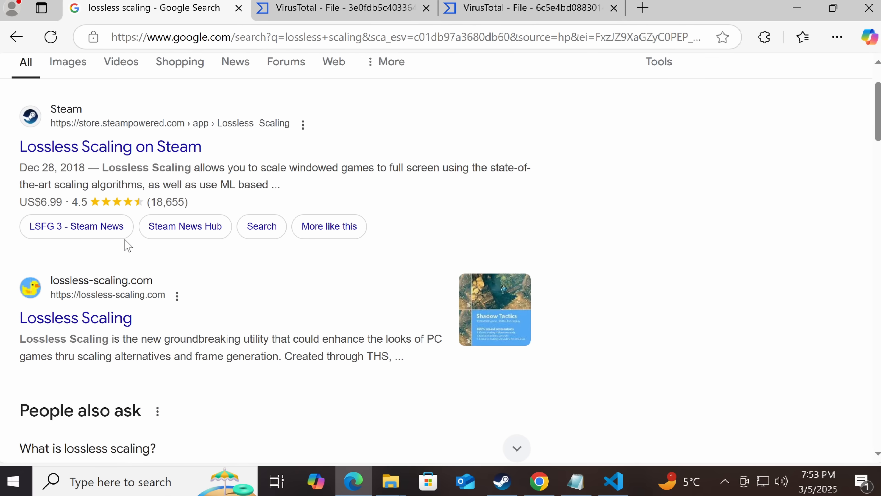
View About this result showing lossless-scaling.com first indexed June 2024, then load its Wayback capture.
{"action": "left_click", "coordinate": [176, 295]}
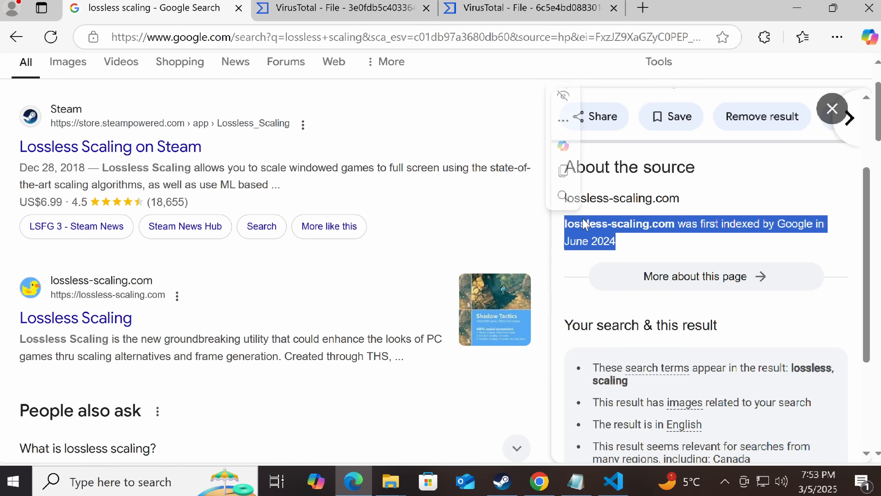
{"action": "left_click", "coordinate": [832, 114]}
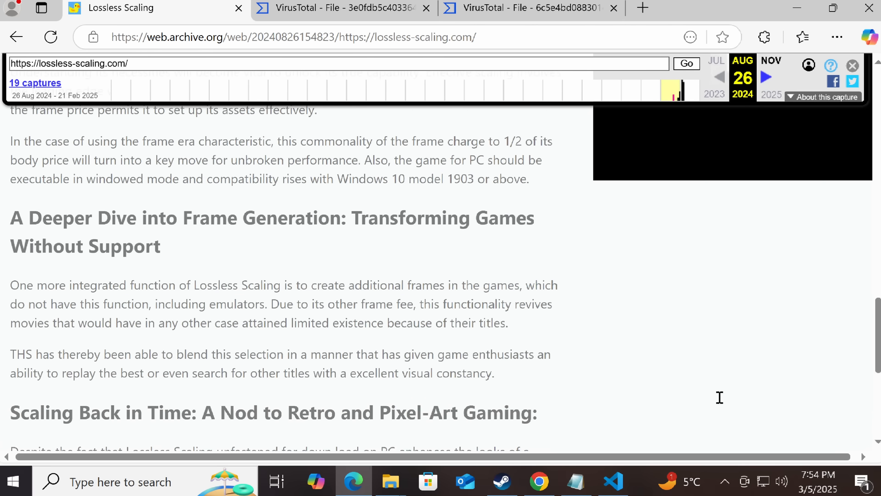
{"action": "mouse_move", "coordinate": [719, 401]}
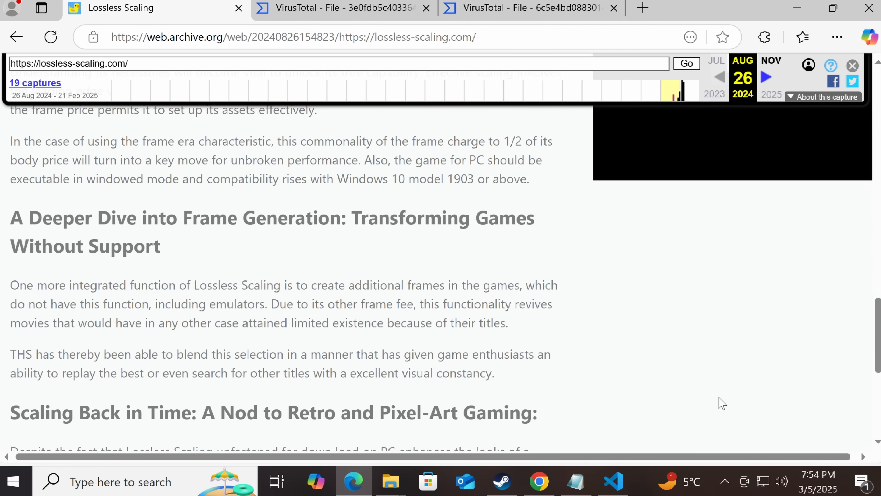
Scroll through the archived August 2024 lossless-scaling.com page in the Wayback Machine.
{"action": "scroll", "scroll_direction": "down", "scroll_amount": 3}
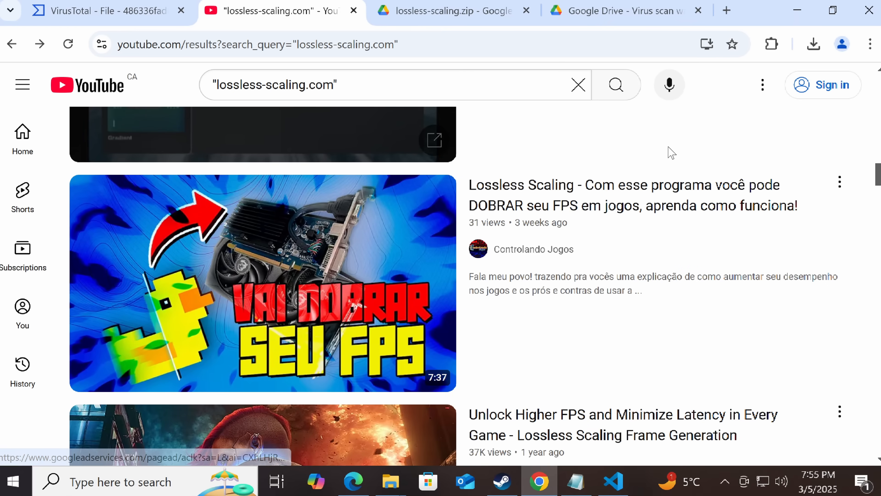
{"action": "scroll", "scroll_direction": "down", "scroll_amount": 3}
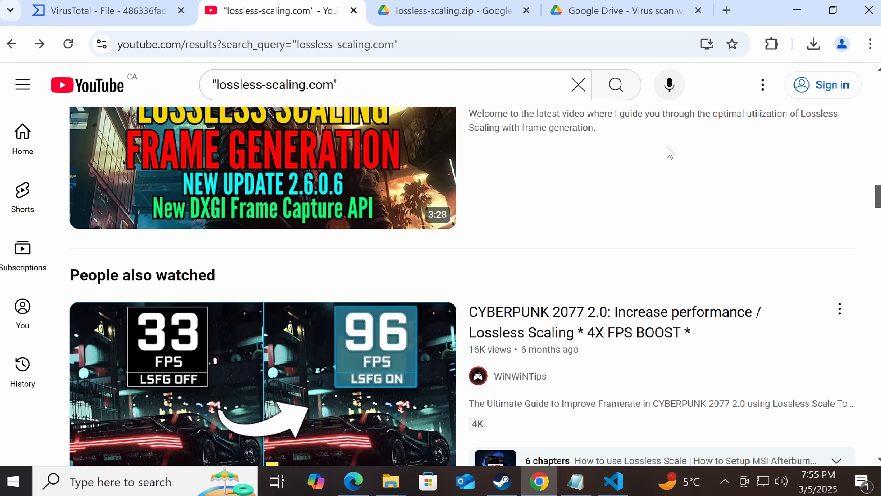
{"action": "scroll", "scroll_direction": "down", "scroll_amount": 3}
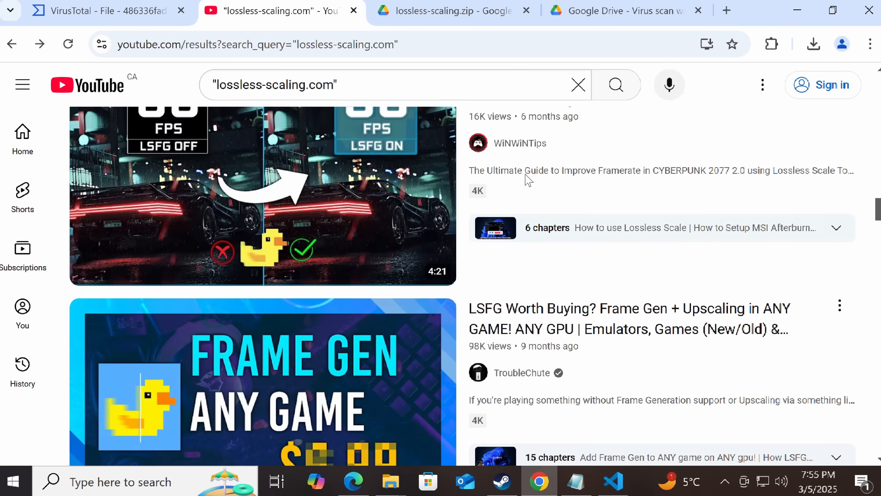
{"action": "scroll", "scroll_direction": "down", "scroll_amount": 3}
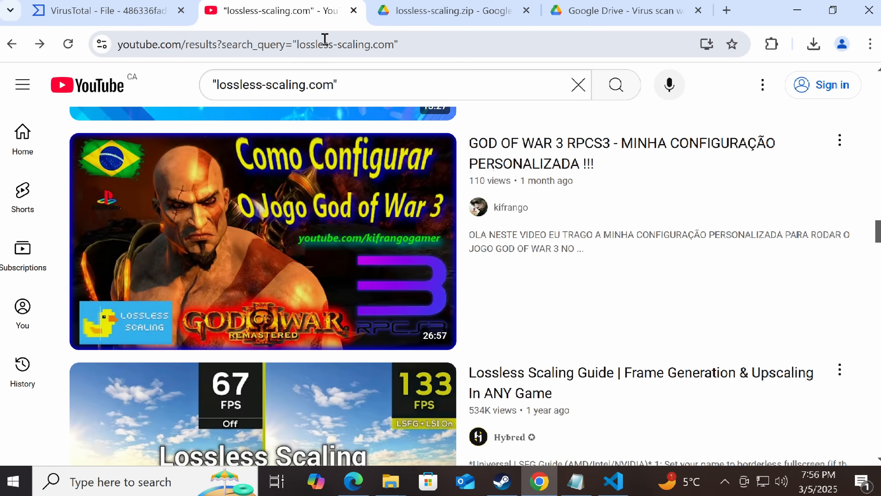
{"action": "left_click", "coordinate": [265, 45]}
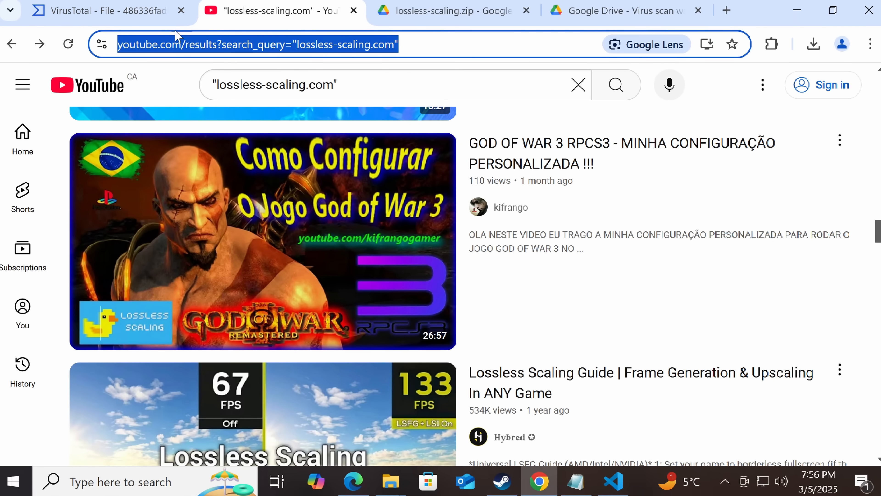
{"action": "mouse_move", "coordinate": [251, 114]}
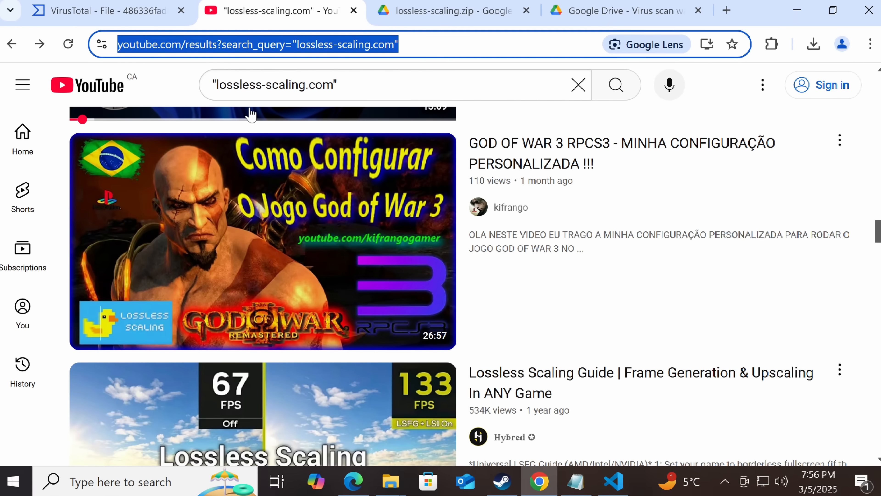
{"action": "mouse_move", "coordinate": [138, 188]}
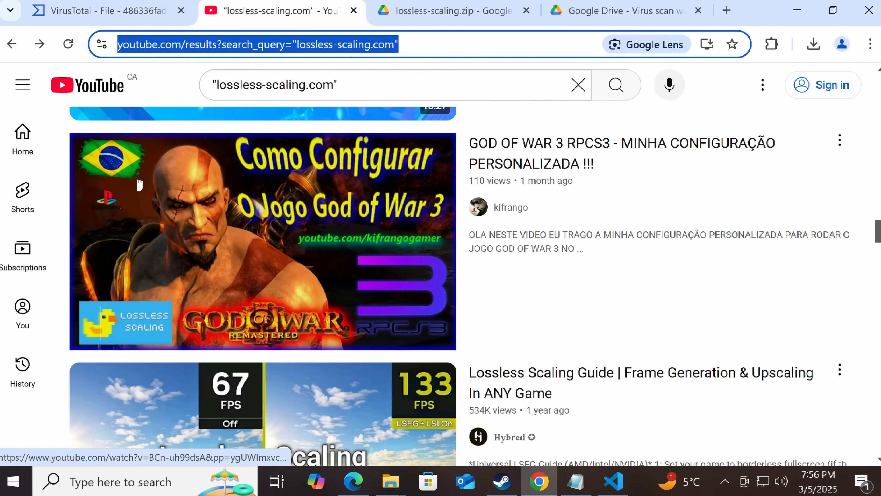